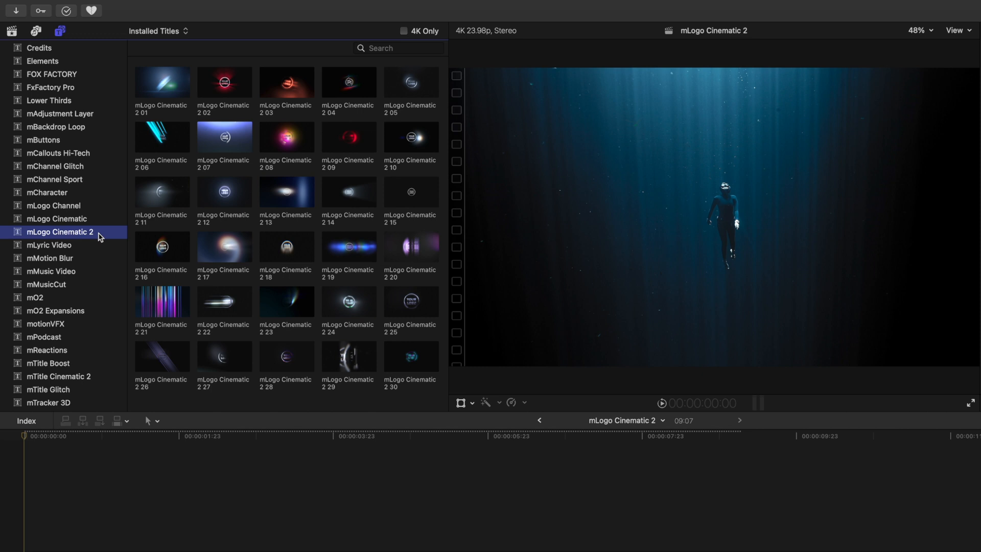
{"action": "mouse_move", "coordinate": [154, 89]}
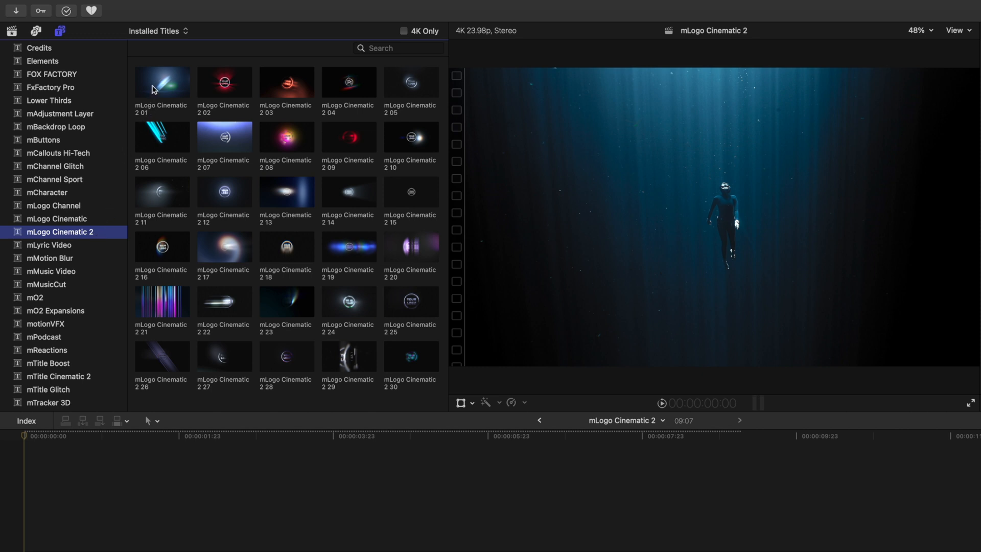
{"action": "mouse_move", "coordinate": [155, 88]}
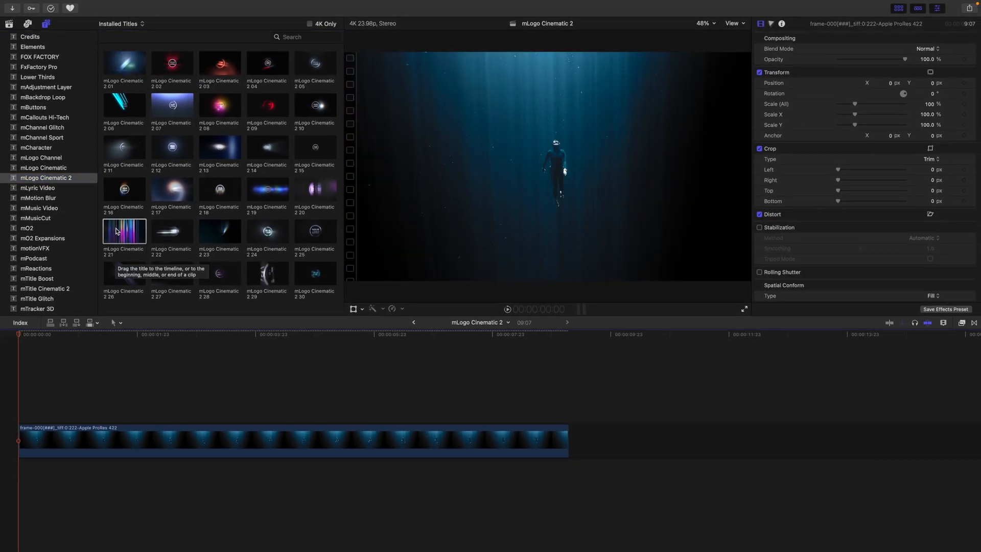
Place mLogo Cinematic 2 21 on the timeline and position it over the diver clip's start.
{"action": "left_click_drag", "start_coordinate": [124, 231], "coordinate": [166, 415]}
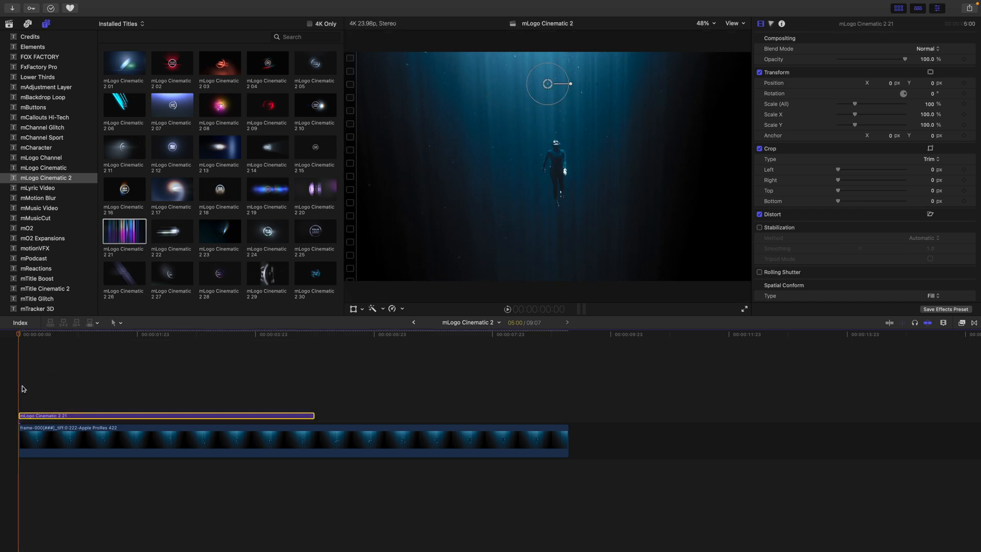
{"action": "left_click", "coordinate": [761, 24]}
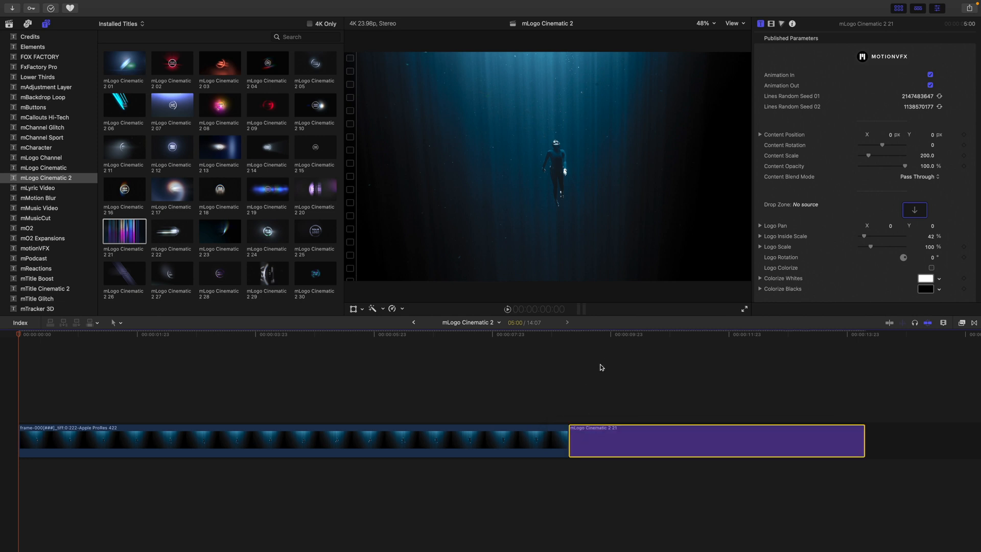
{"action": "mouse_move", "coordinate": [610, 452]}
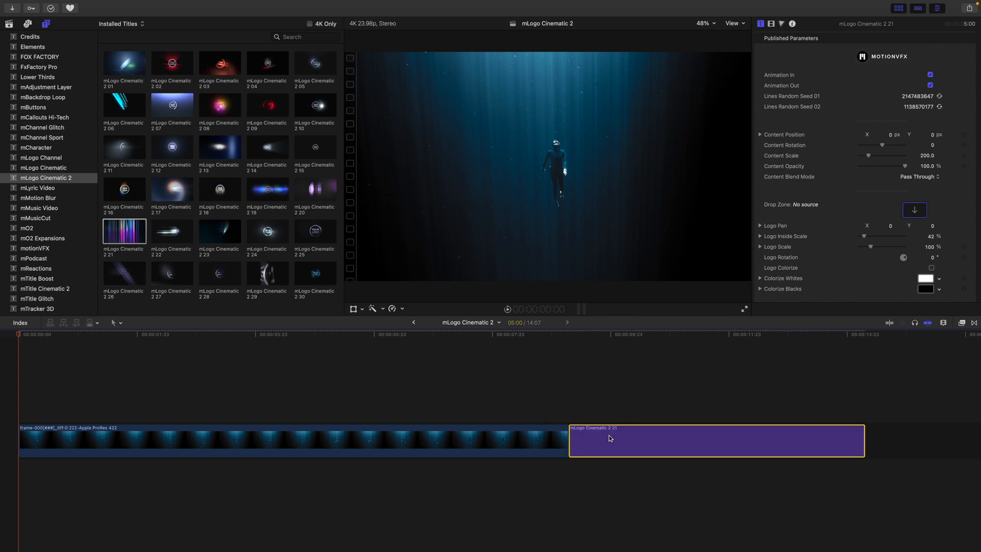
{"action": "left_click_drag", "start_coordinate": [610, 438], "coordinate": [66, 401]}
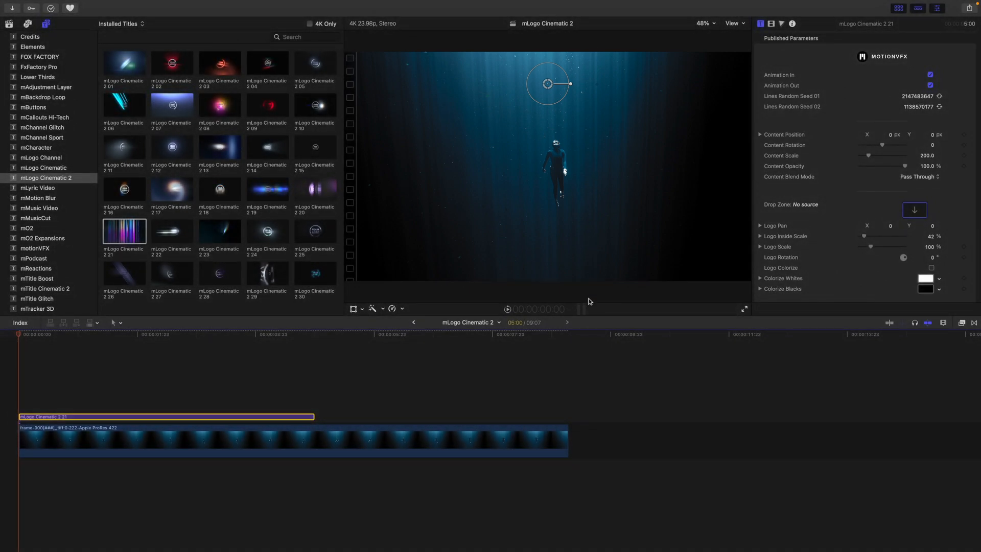
{"action": "mouse_move", "coordinate": [110, 260]}
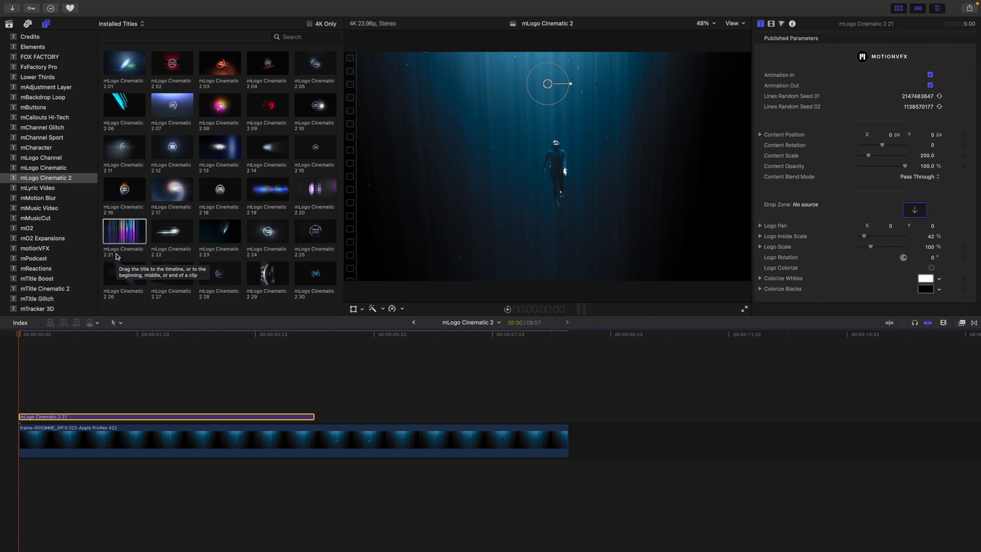
{"action": "mouse_move", "coordinate": [20, 339]}
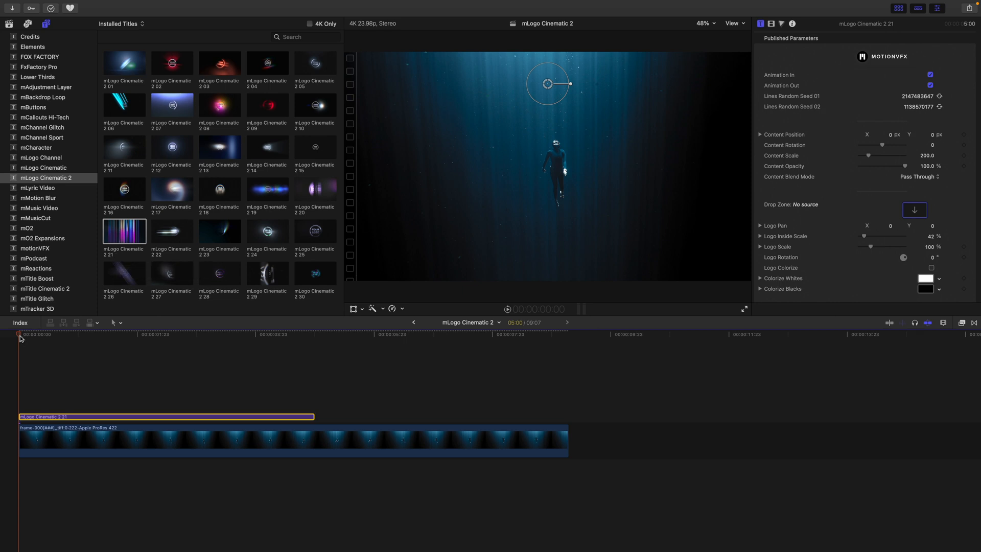
Scrub forward through the title until the YOUR LOGO placeholder emblem appears (~1:18).
{"action": "left_click", "coordinate": [39, 334]}
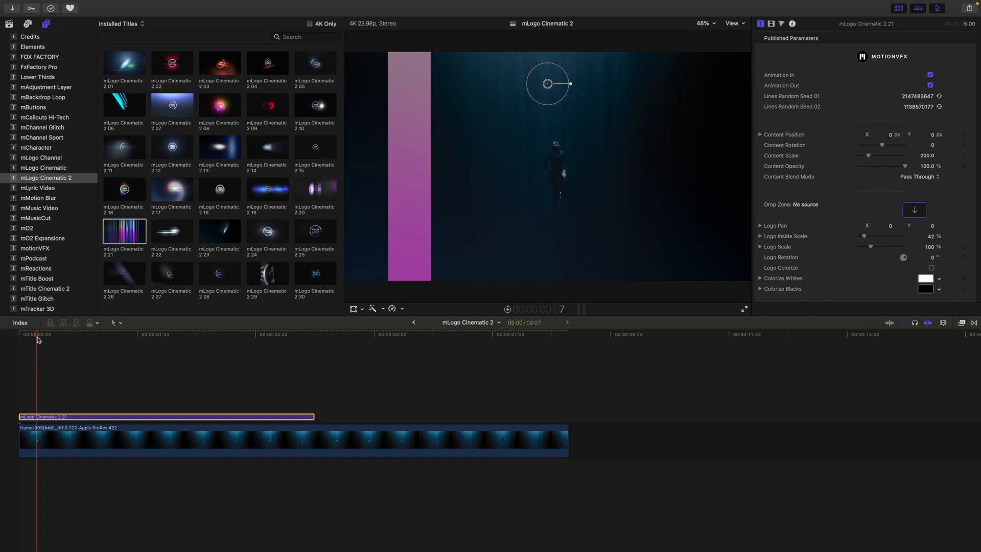
{"action": "left_click", "coordinate": [64, 342]}
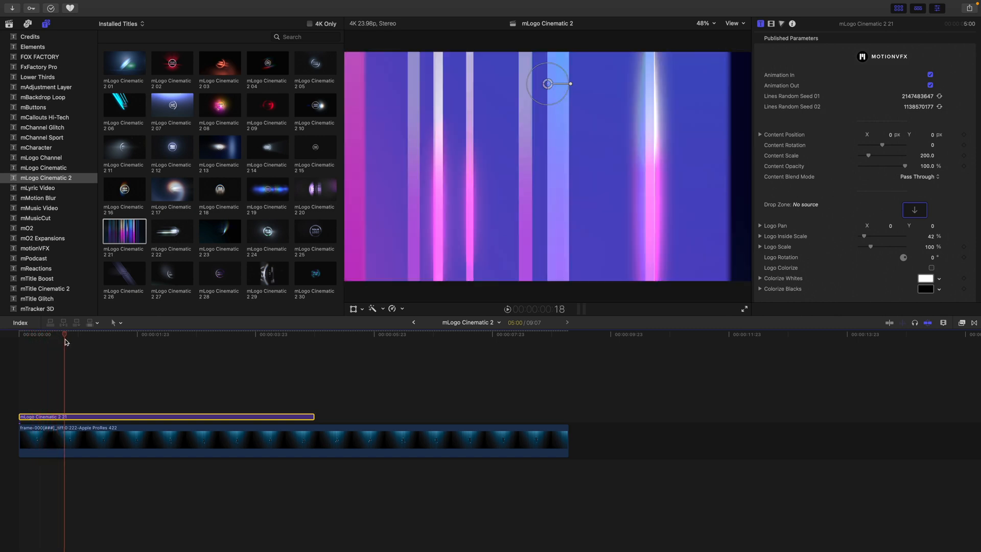
{"action": "left_click", "coordinate": [104, 346]}
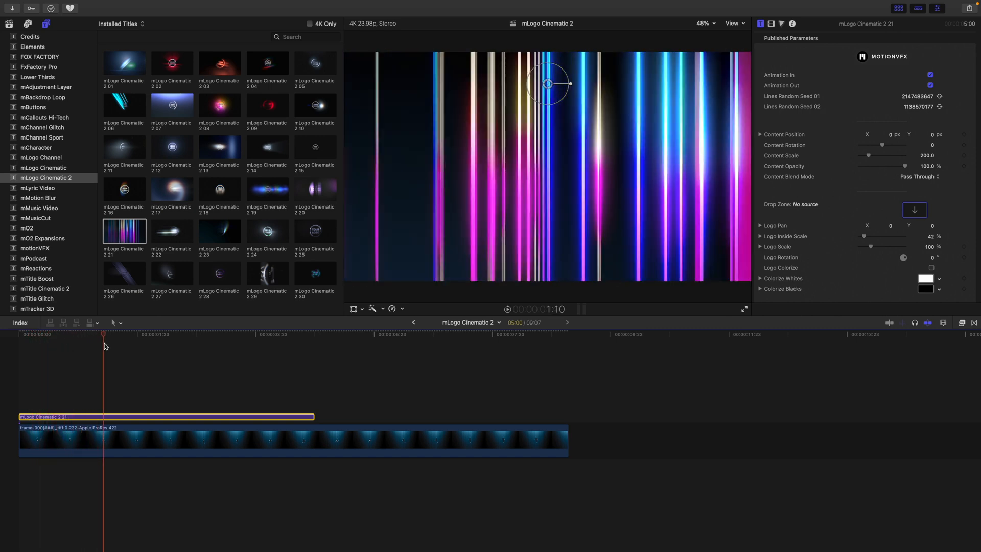
{"action": "left_click", "coordinate": [125, 344]}
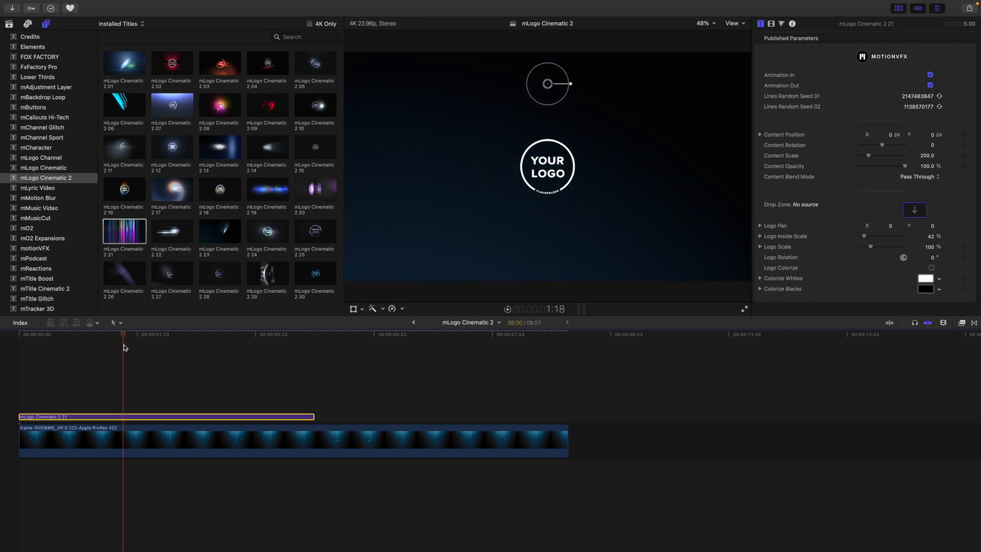
{"action": "mouse_move", "coordinate": [116, 416]}
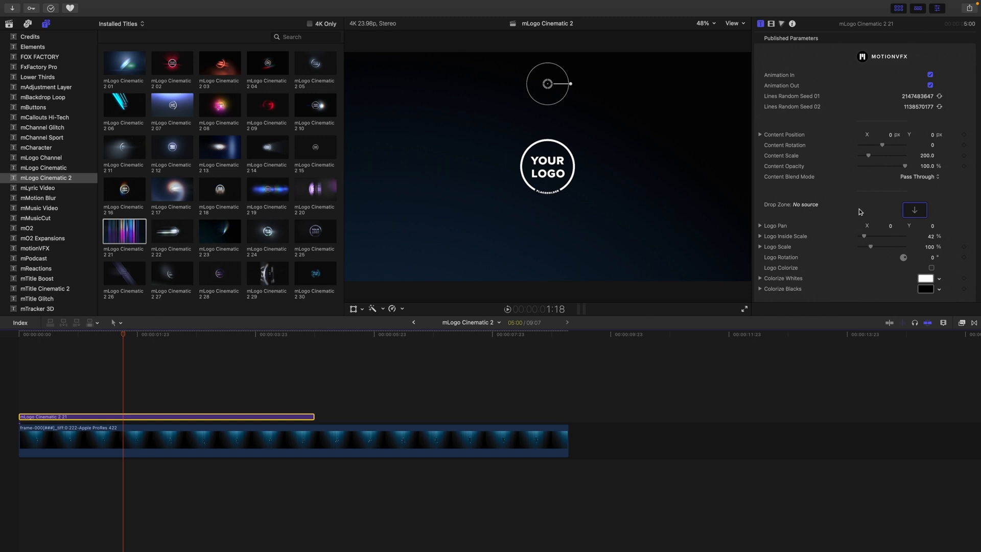
Fill the title's Drop Zone with the scuba co logo clip and apply it.
{"action": "left_click", "coordinate": [915, 210]}
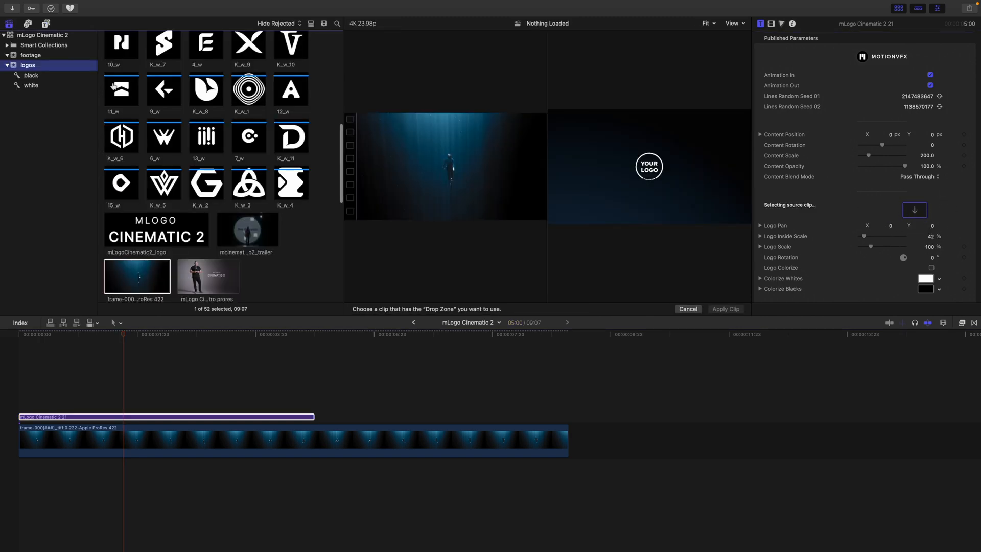
{"action": "scroll", "scroll_direction": "down", "scroll_amount": 3}
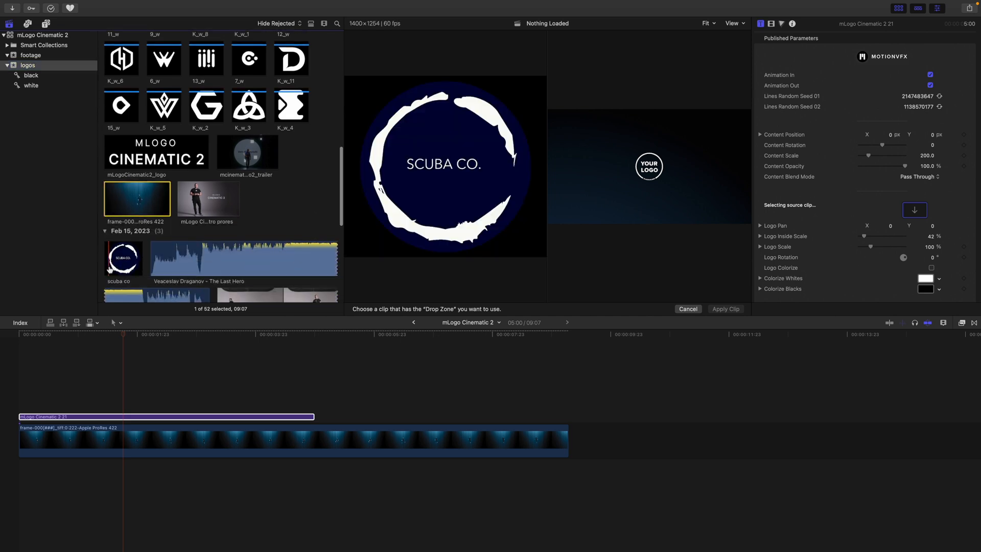
{"action": "left_click", "coordinate": [123, 258]}
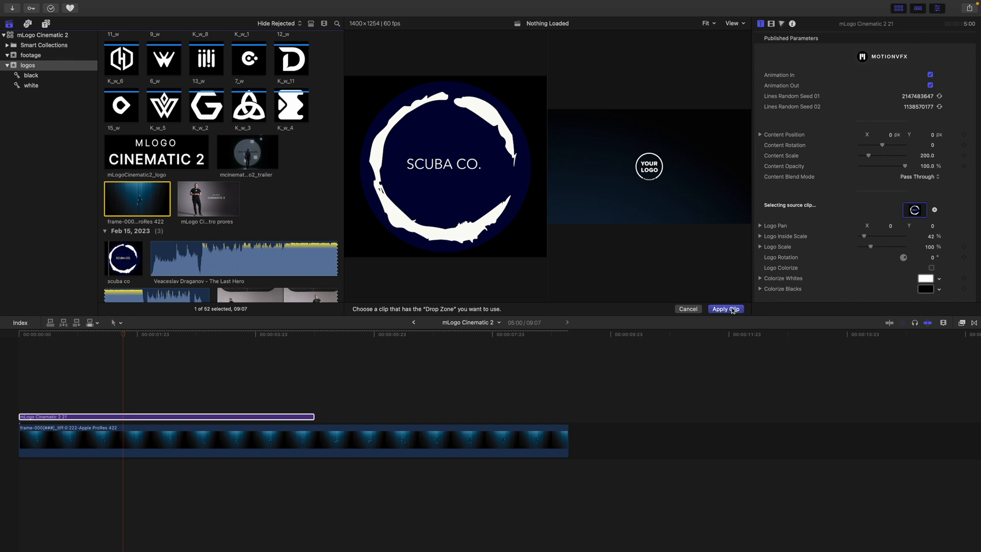
{"action": "left_click", "coordinate": [726, 309]}
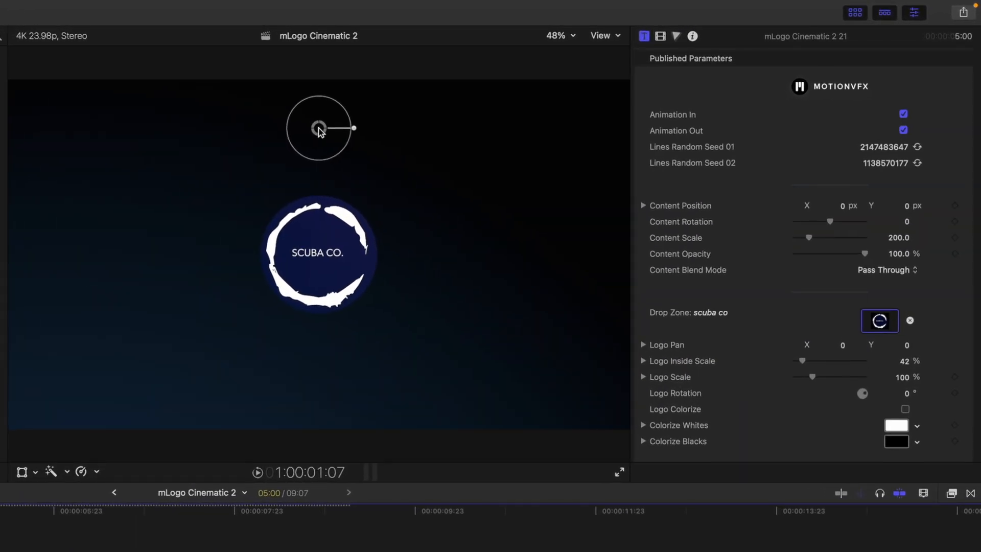
{"action": "left_click_drag", "start_coordinate": [319, 130], "coordinate": [283, 103]}
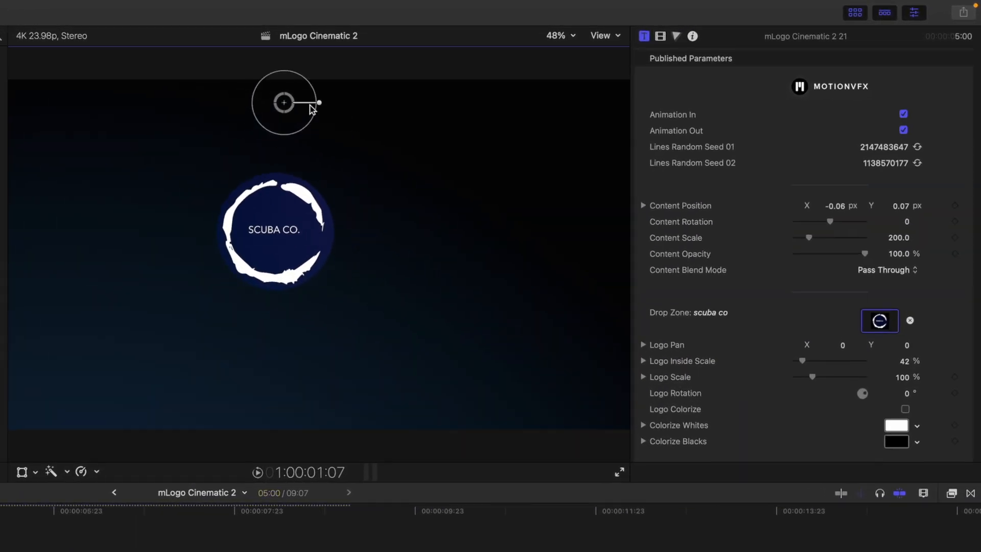
{"action": "left_click_drag", "start_coordinate": [318, 102], "coordinate": [331, 131]}
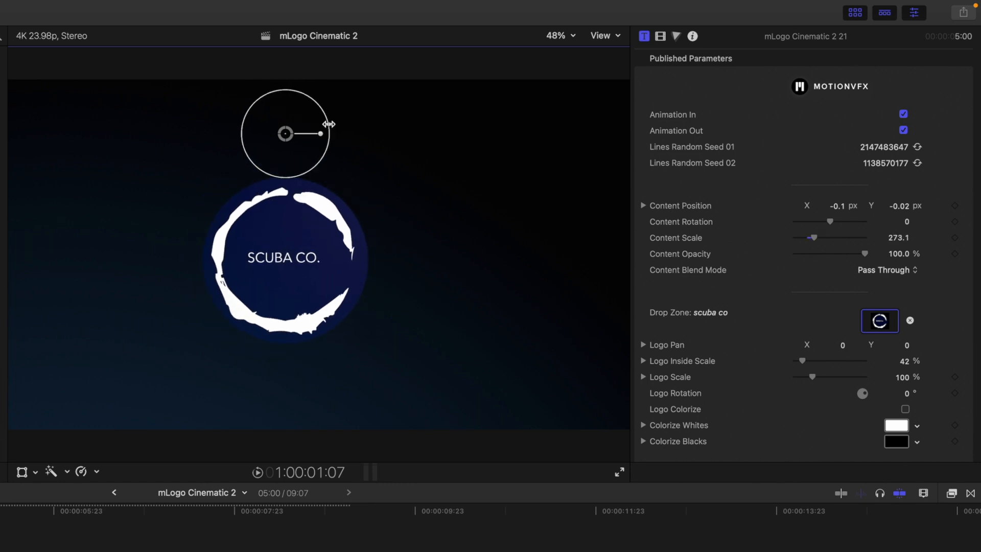
{"action": "left_click_drag", "start_coordinate": [324, 124], "coordinate": [320, 136]}
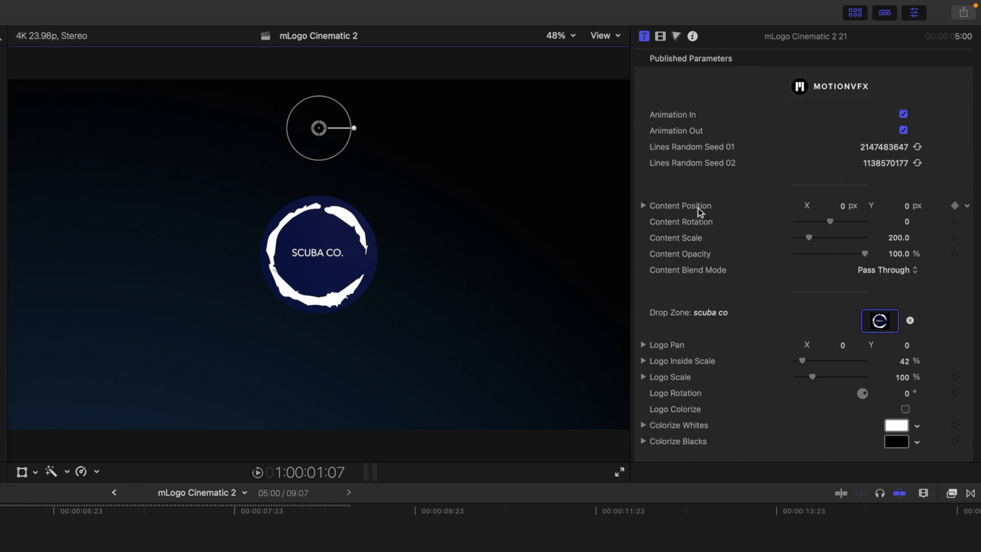
{"action": "mouse_move", "coordinate": [700, 274]}
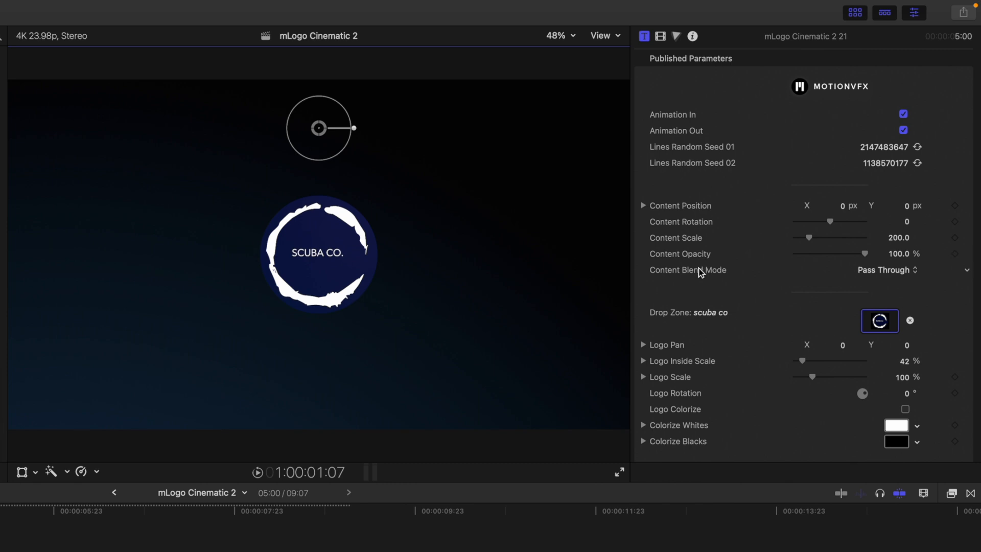
{"action": "scroll", "scroll_direction": "down", "scroll_amount": 3}
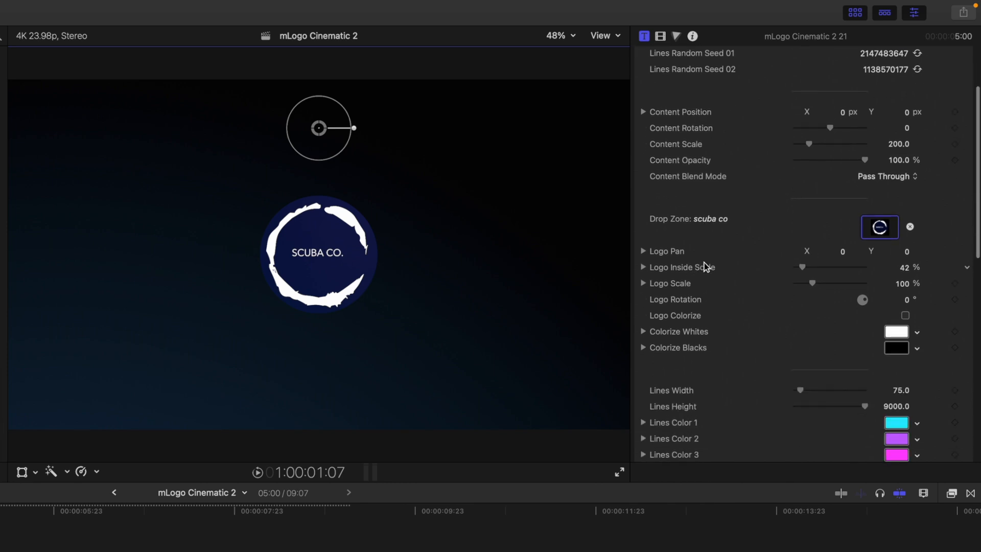
Adjust Logo Scale toward 100% and Logo Inside Scale toward 42% so the full ring shows.
{"action": "left_click_drag", "start_coordinate": [843, 252], "coordinate": [837, 252]}
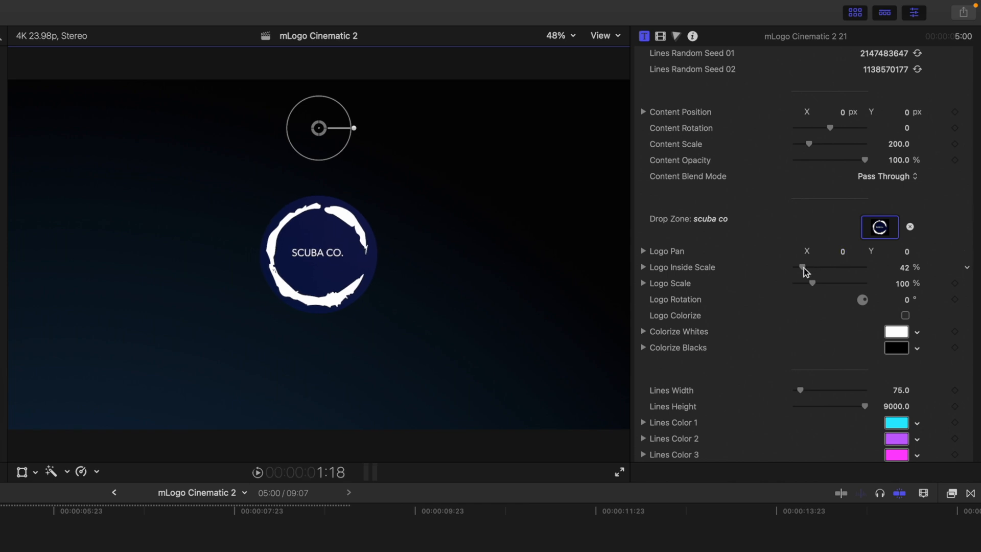
{"action": "left_click_drag", "start_coordinate": [801, 267], "coordinate": [813, 268]}
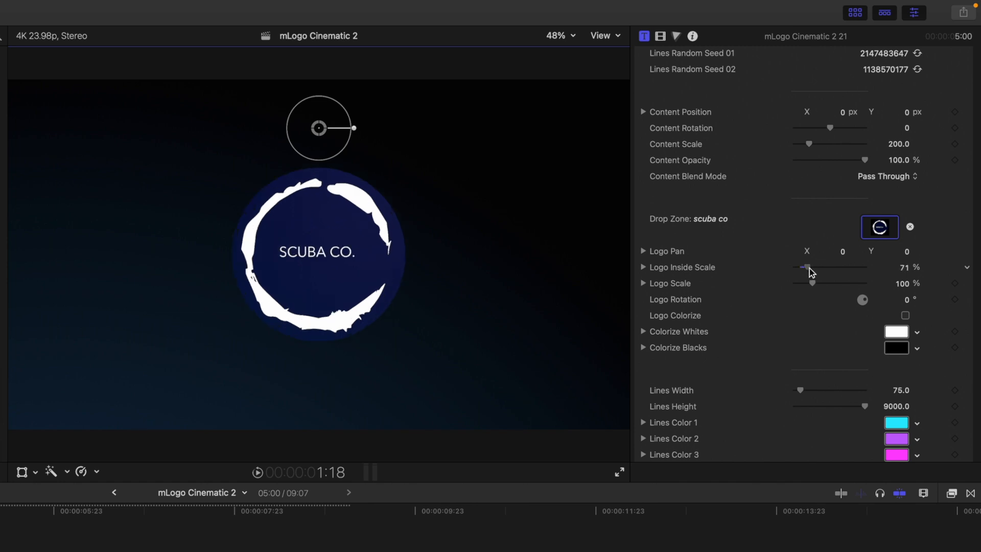
{"action": "left_click_drag", "start_coordinate": [804, 267], "coordinate": [830, 267]}
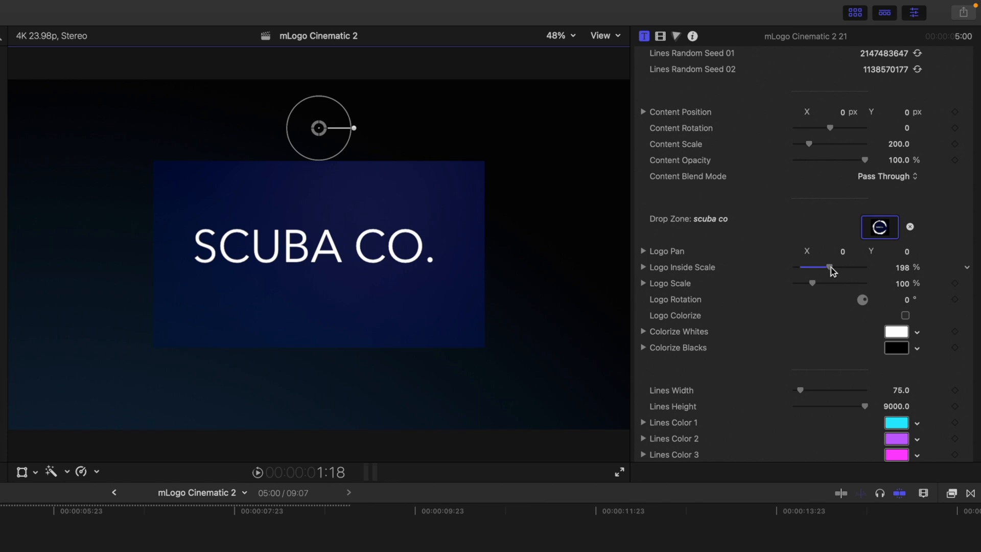
{"action": "mouse_move", "coordinate": [820, 278]}
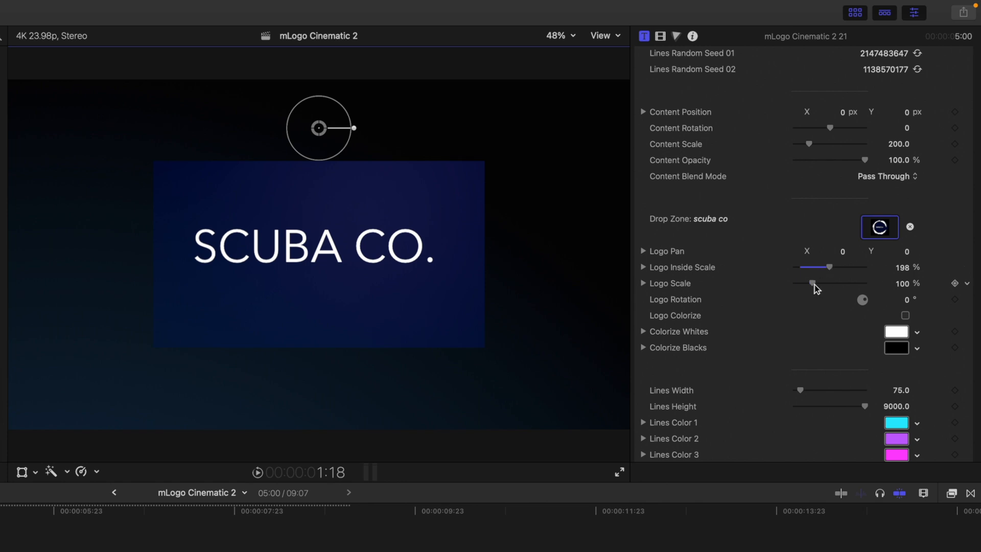
{"action": "left_click_drag", "start_coordinate": [814, 283], "coordinate": [808, 283]}
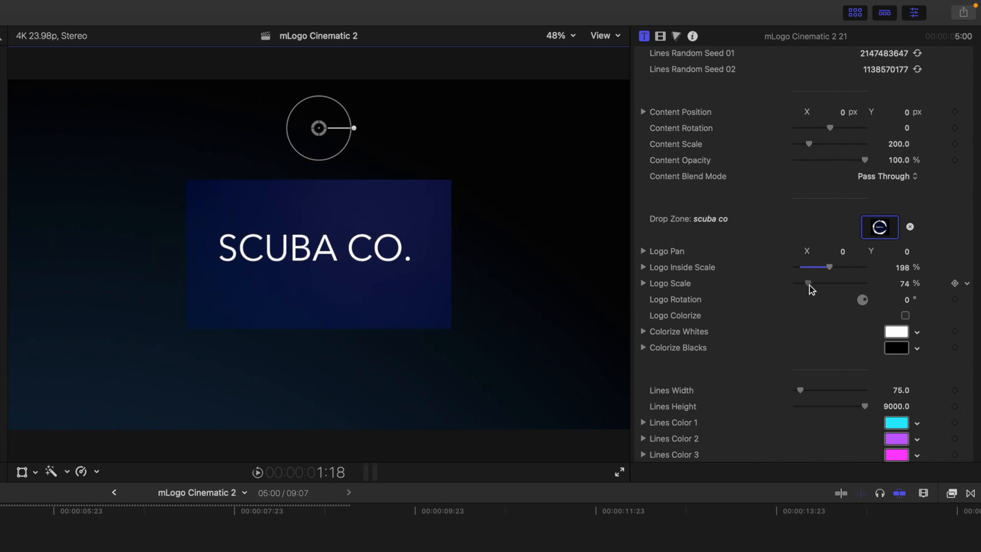
{"action": "left_click_drag", "start_coordinate": [810, 284], "coordinate": [806, 283]}
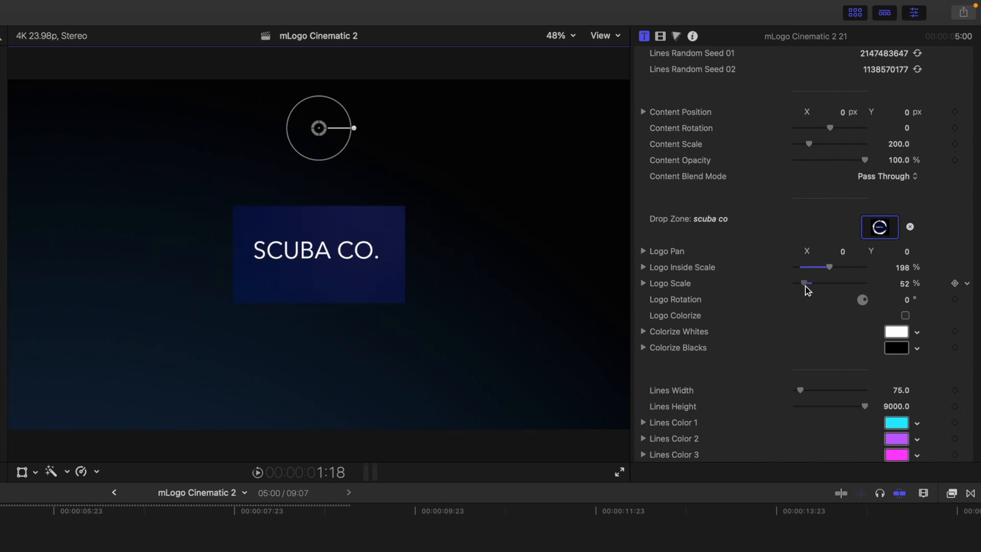
{"action": "left_click_drag", "start_coordinate": [806, 284], "coordinate": [814, 283]}
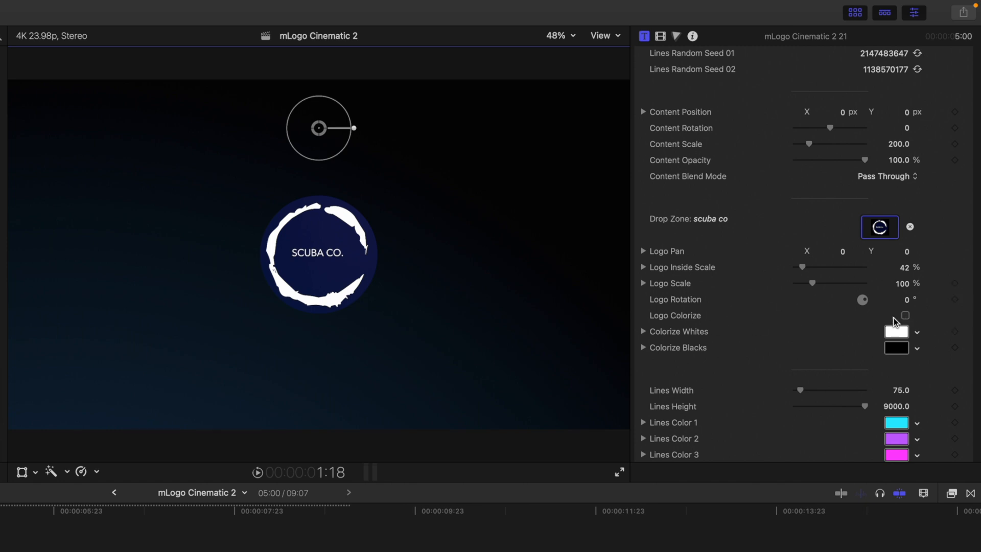
{"action": "scroll", "scroll_direction": "down", "scroll_amount": 3}
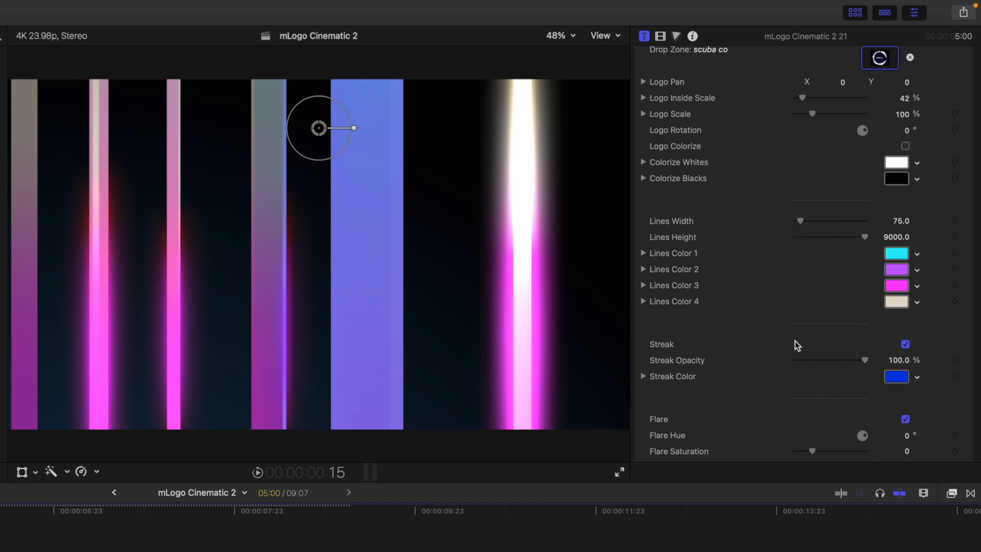
{"action": "scroll", "scroll_direction": "down", "scroll_amount": 3}
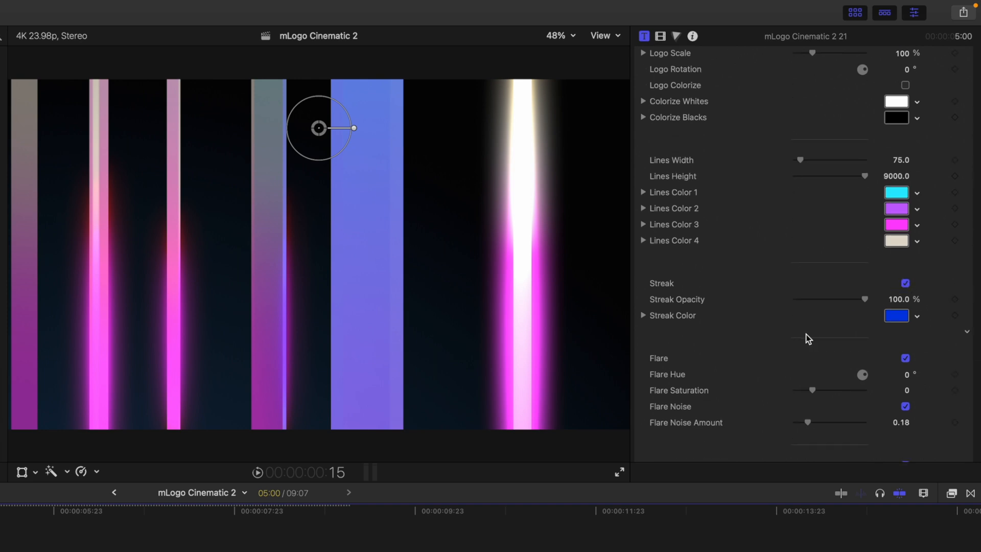
{"action": "scroll", "scroll_direction": "down", "scroll_amount": 3}
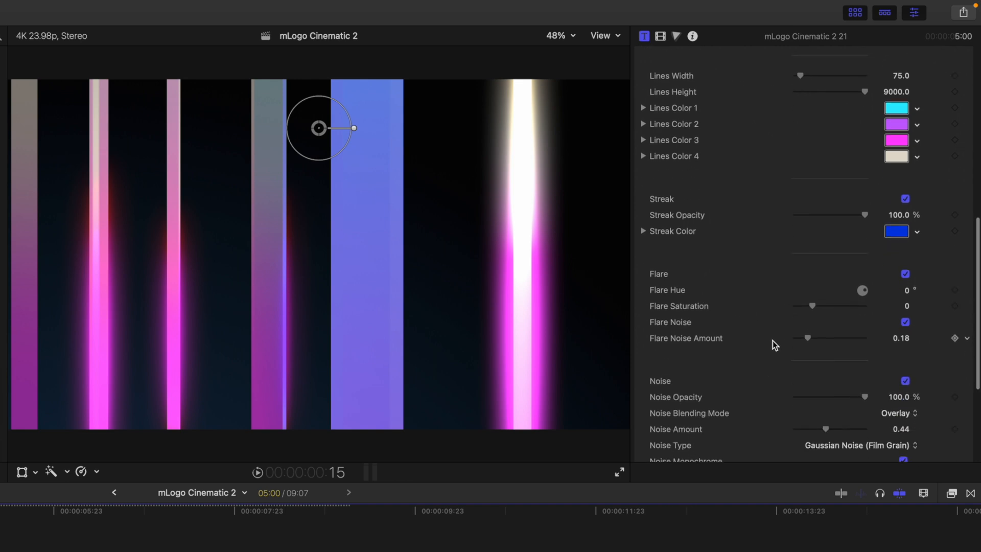
{"action": "scroll", "scroll_direction": "down", "scroll_amount": 3}
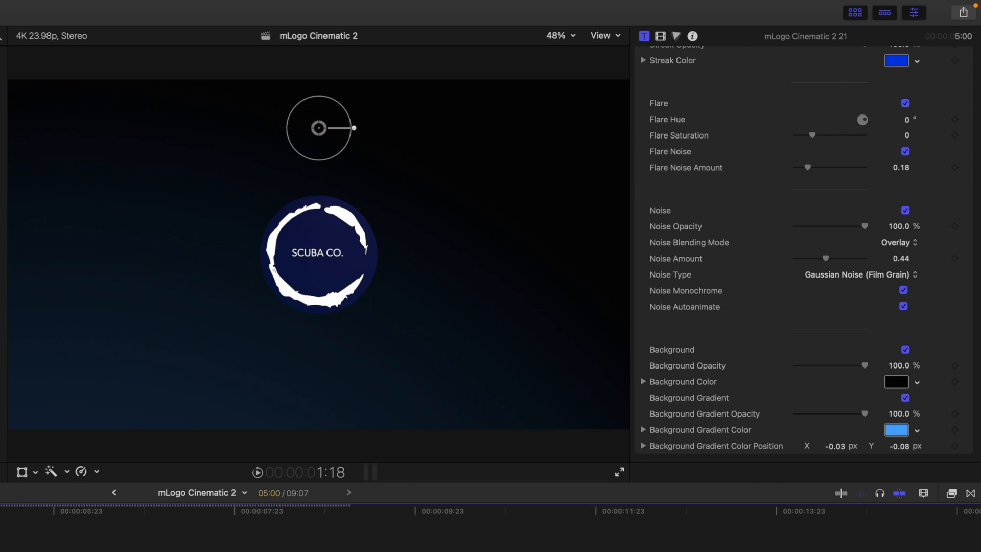
{"action": "mouse_move", "coordinate": [686, 359]}
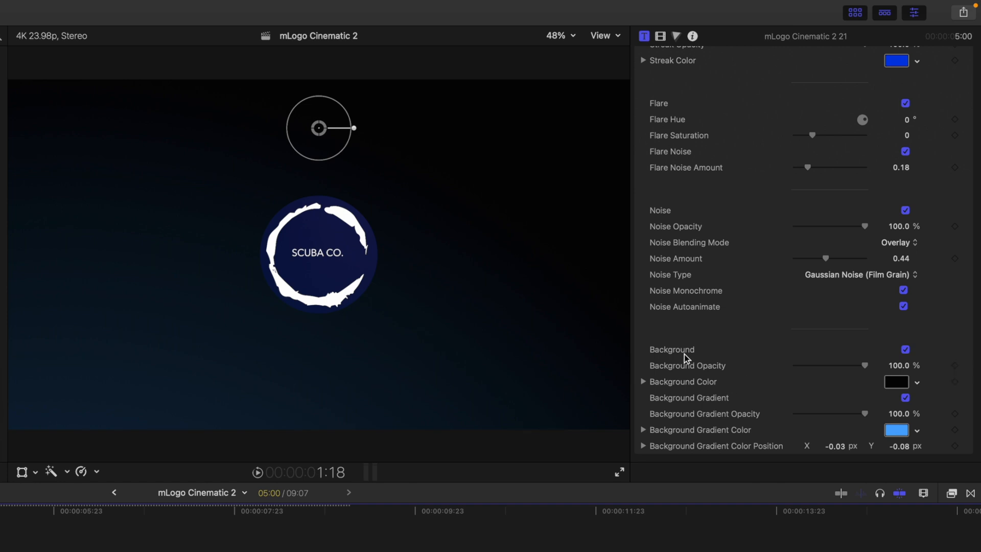
Keep the Background on and lower Background Opacity below 100% to reveal the footage.
{"action": "left_click", "coordinate": [904, 349]}
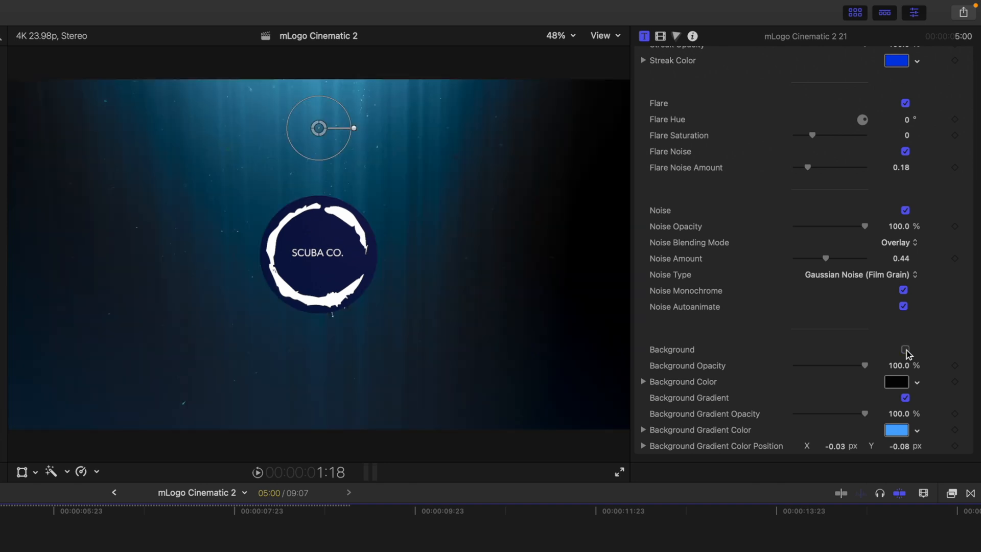
{"action": "left_click", "coordinate": [904, 350]}
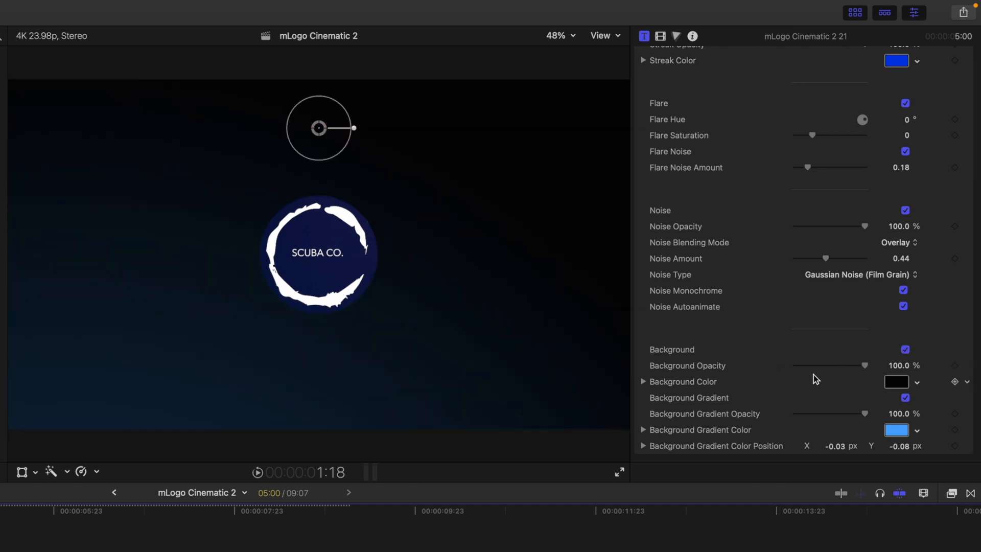
{"action": "left_click_drag", "start_coordinate": [867, 365], "coordinate": [863, 366]}
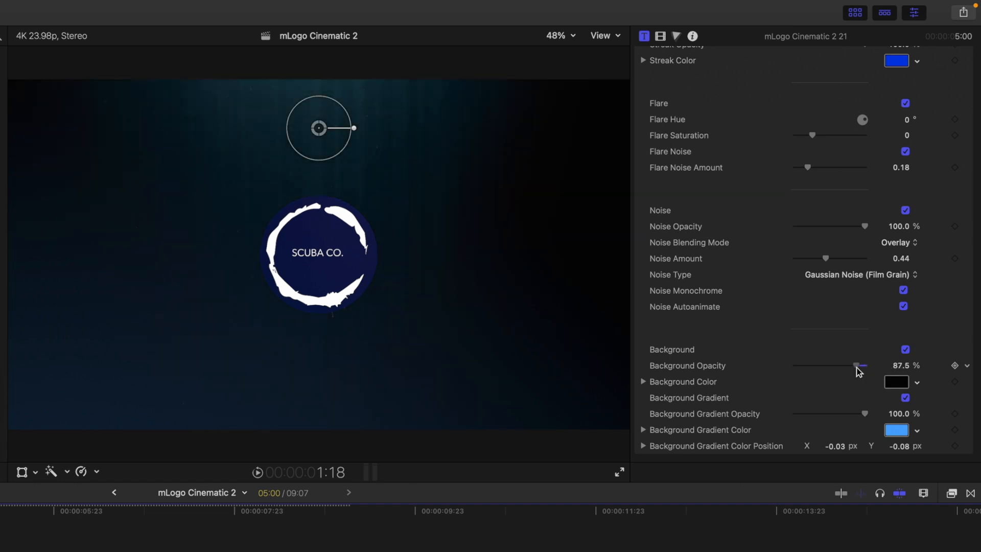
{"action": "left_click_drag", "start_coordinate": [863, 366], "coordinate": [850, 366]}
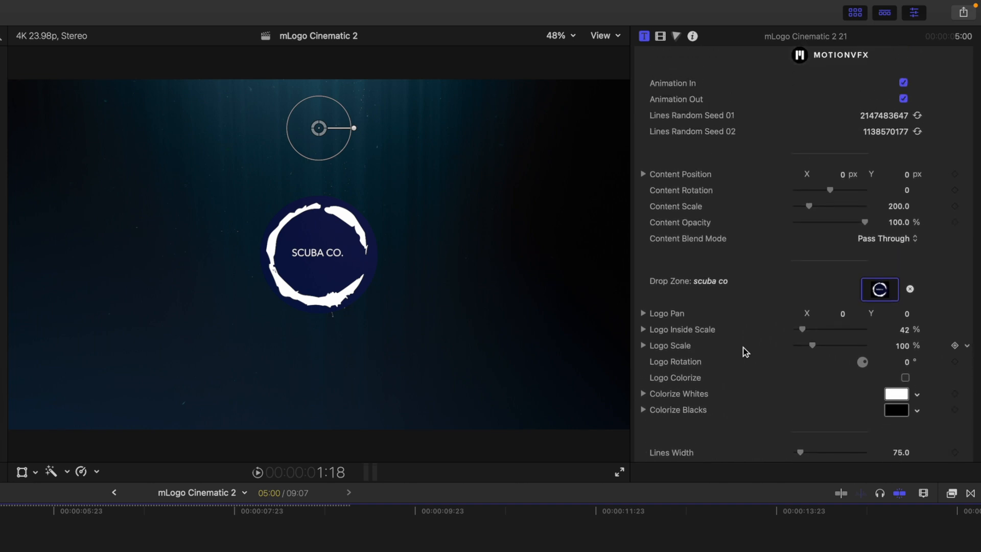
{"action": "scroll", "scroll_direction": "down", "scroll_amount": 3}
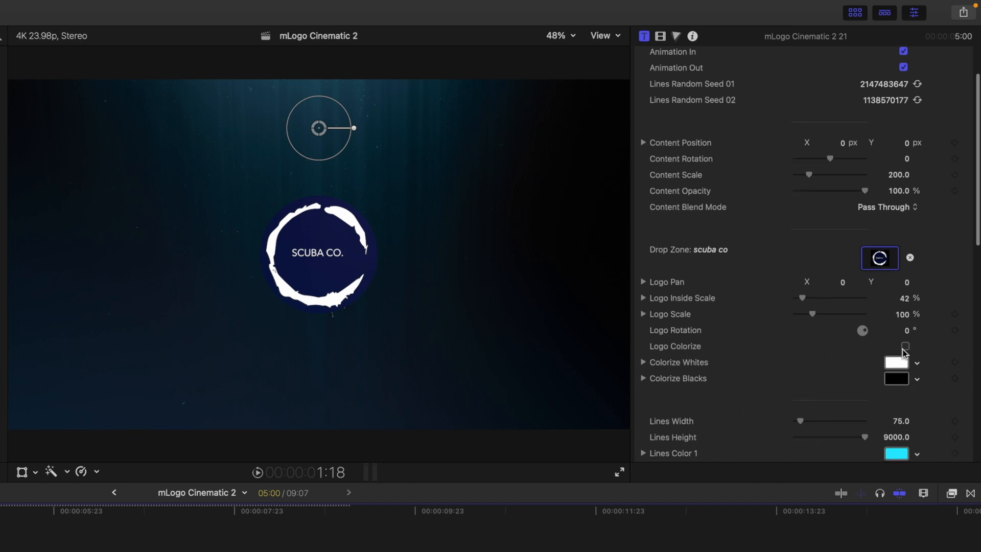
Enable Logo Colorize and set Colorize Blacks to a muted dark teal.
{"action": "left_click", "coordinate": [906, 347]}
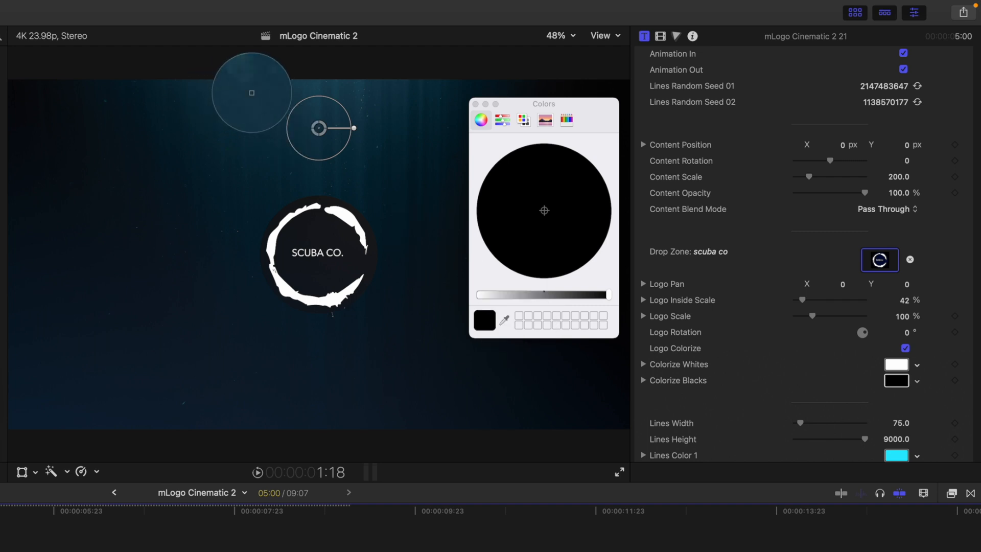
{"action": "left_click", "coordinate": [509, 226]}
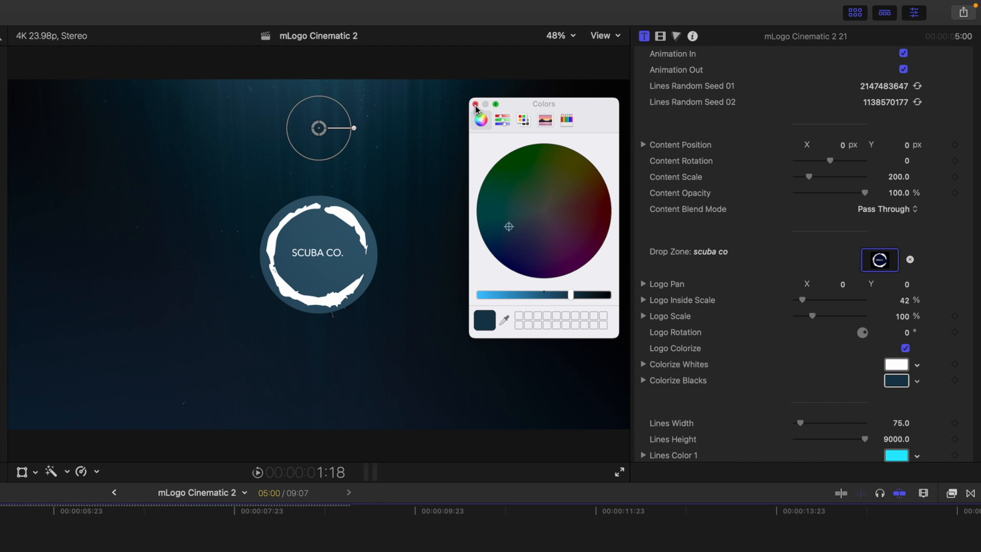
{"action": "left_click", "coordinate": [476, 104]}
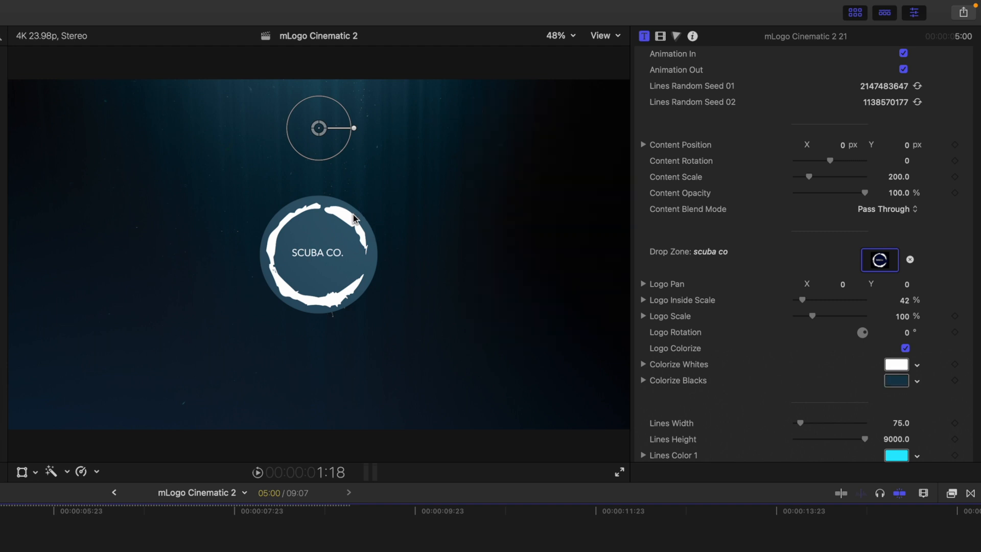
{"action": "scroll", "scroll_direction": "down", "scroll_amount": 3}
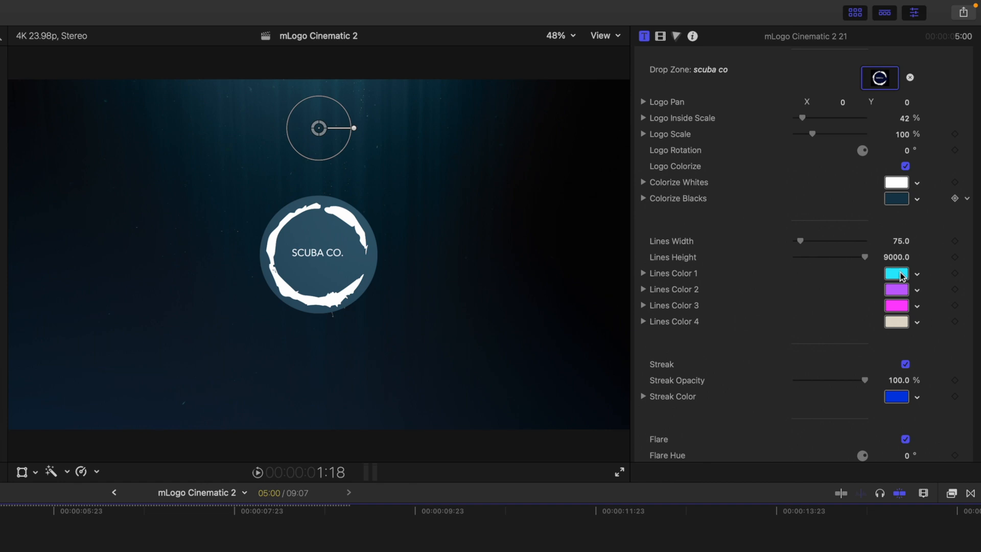
Set the Lines Color swatches to dark navy tones sampled from the footage with the eyedropper.
{"action": "left_click", "coordinate": [896, 273]}
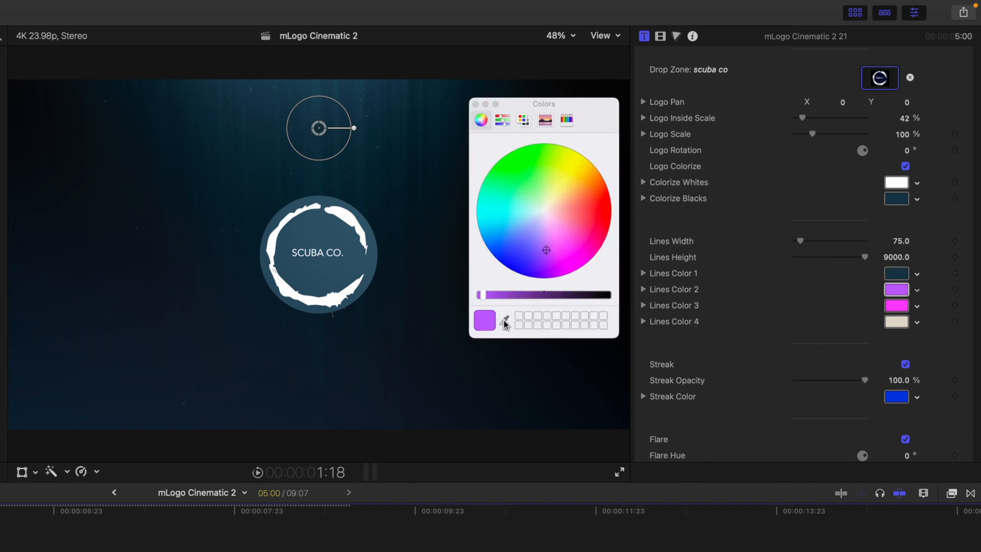
{"action": "left_click", "coordinate": [505, 321]}
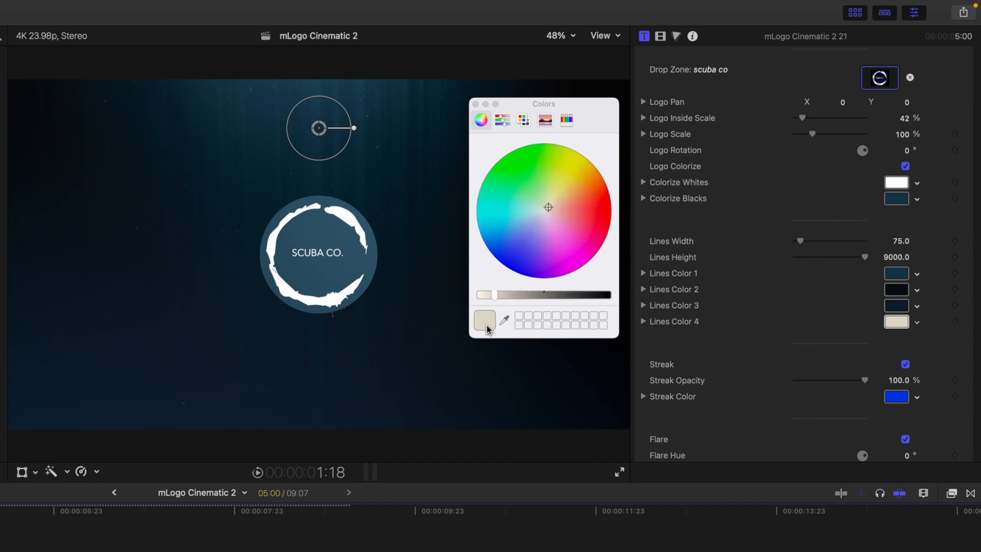
{"action": "mouse_move", "coordinate": [499, 329]}
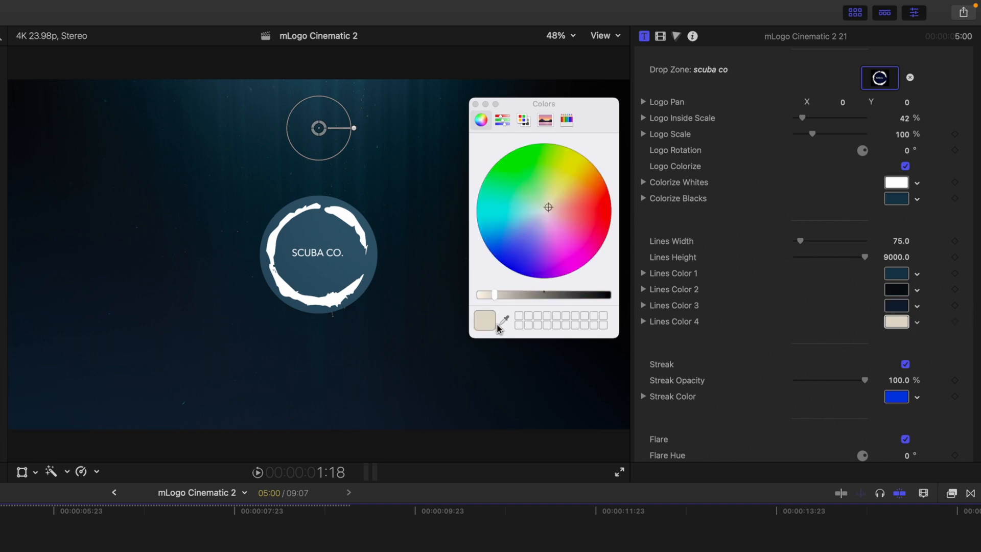
{"action": "left_click", "coordinate": [482, 104]}
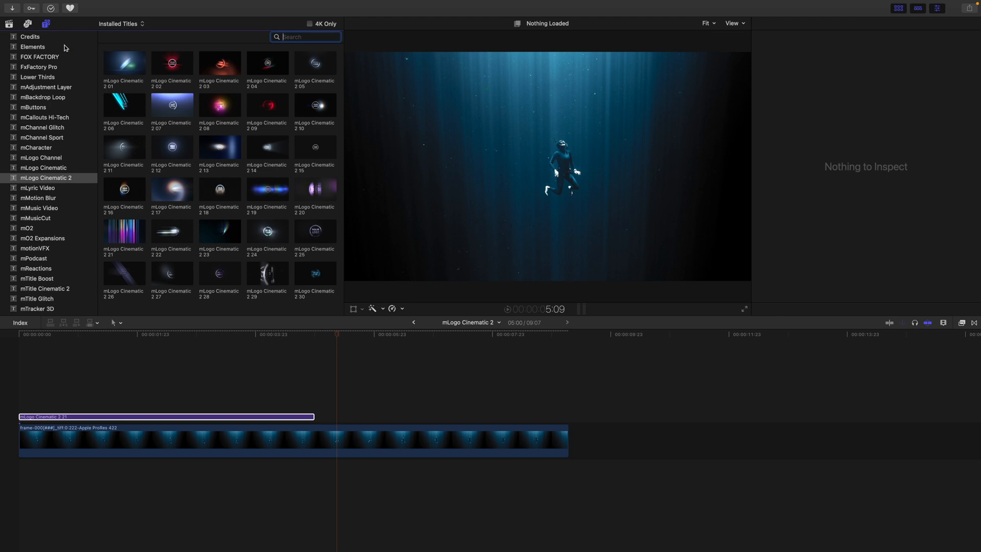
Append mLogo Cinematic 2 01 after the footage and put the K_w_1 ring logo in its Drop Zone.
{"action": "left_click", "coordinate": [123, 64]}
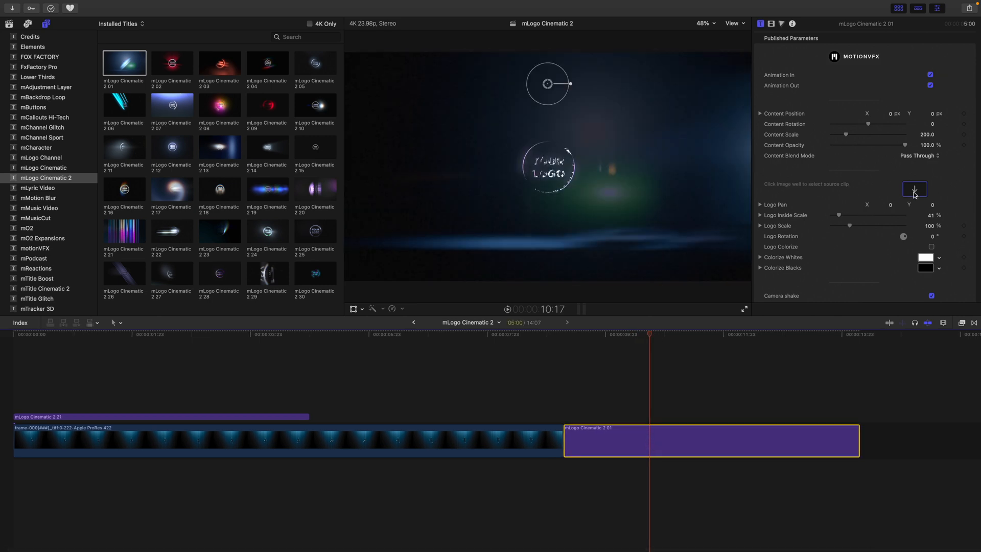
{"action": "left_click", "coordinate": [914, 188]}
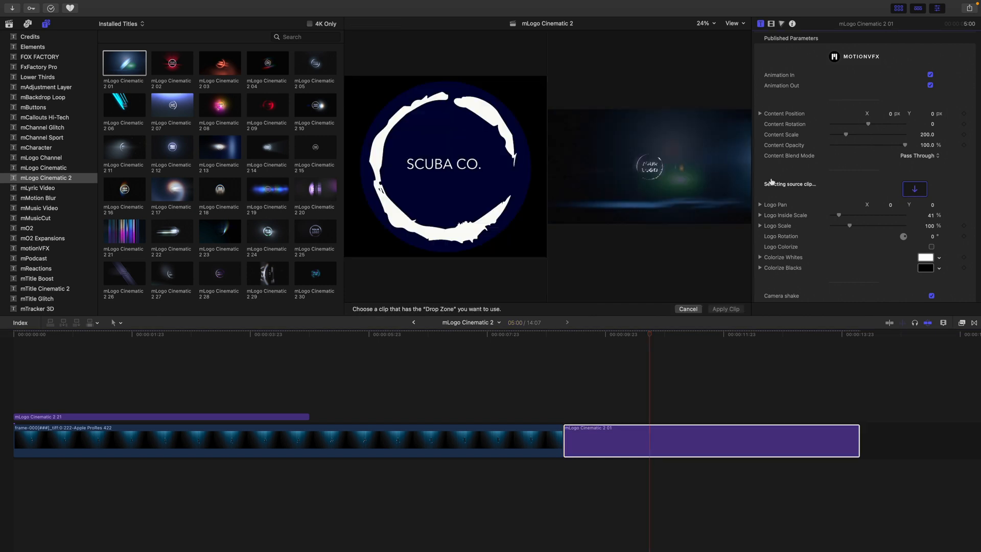
{"action": "left_click", "coordinate": [8, 22]}
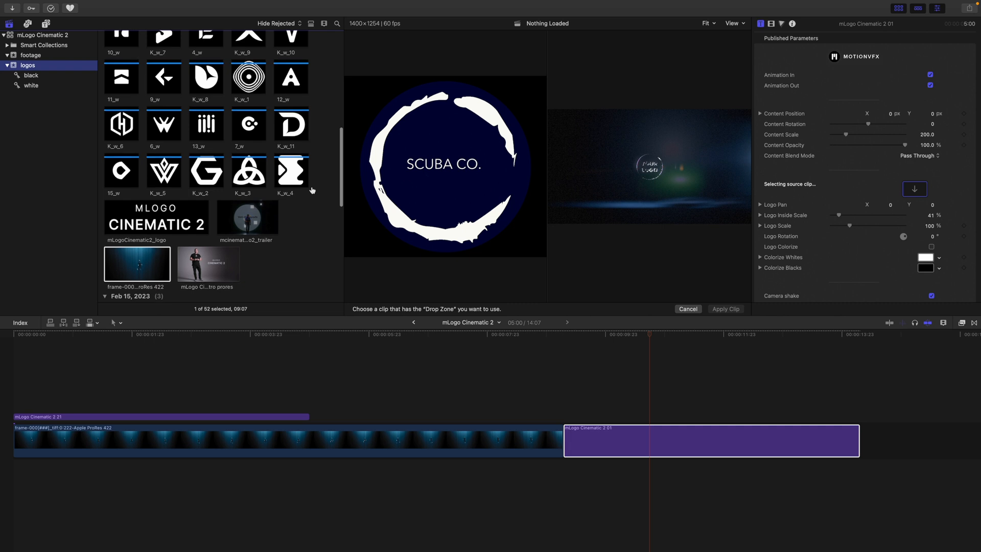
{"action": "left_click", "coordinate": [248, 78]}
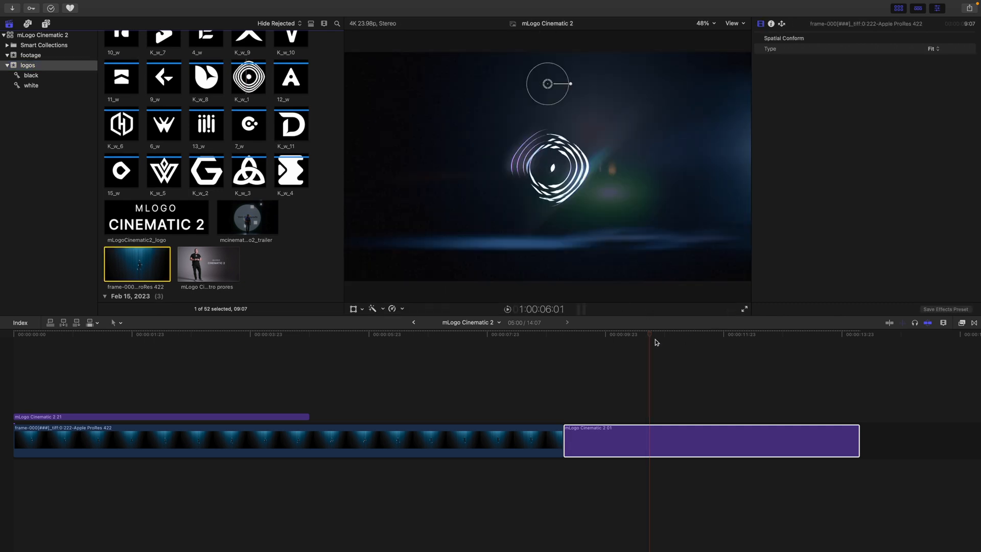
{"action": "left_click", "coordinate": [707, 447]}
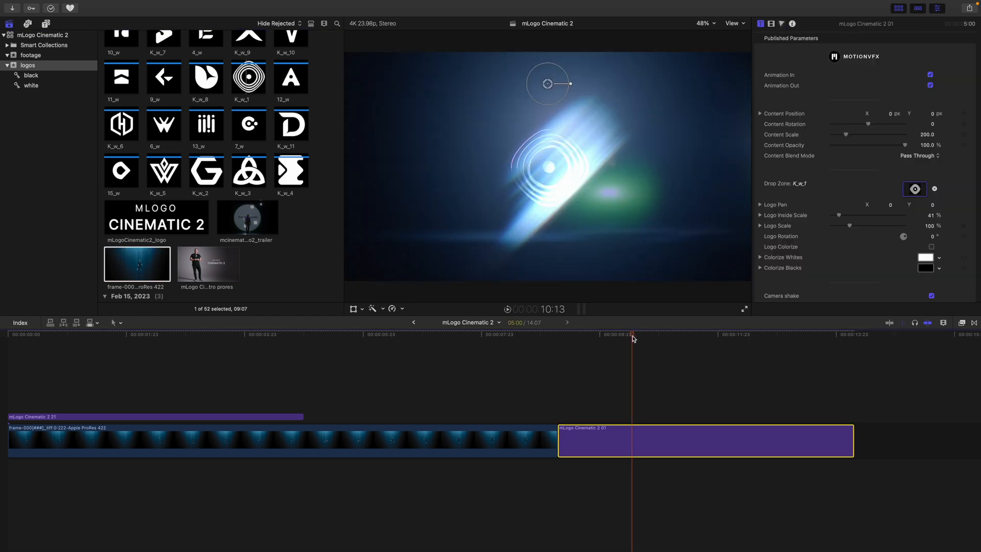
{"action": "left_click_drag", "start_coordinate": [633, 338], "coordinate": [627, 338]}
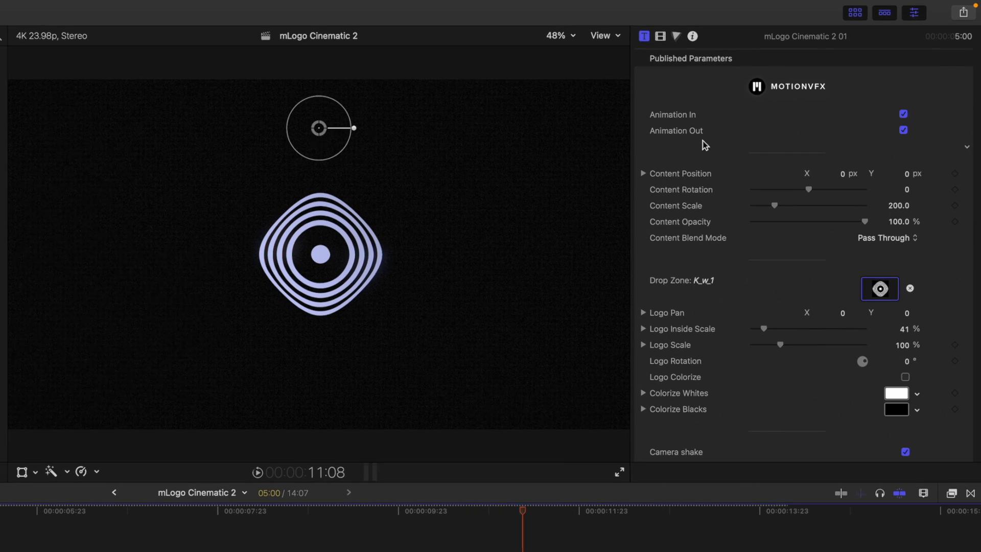
{"action": "scroll", "scroll_direction": "down", "scroll_amount": 3}
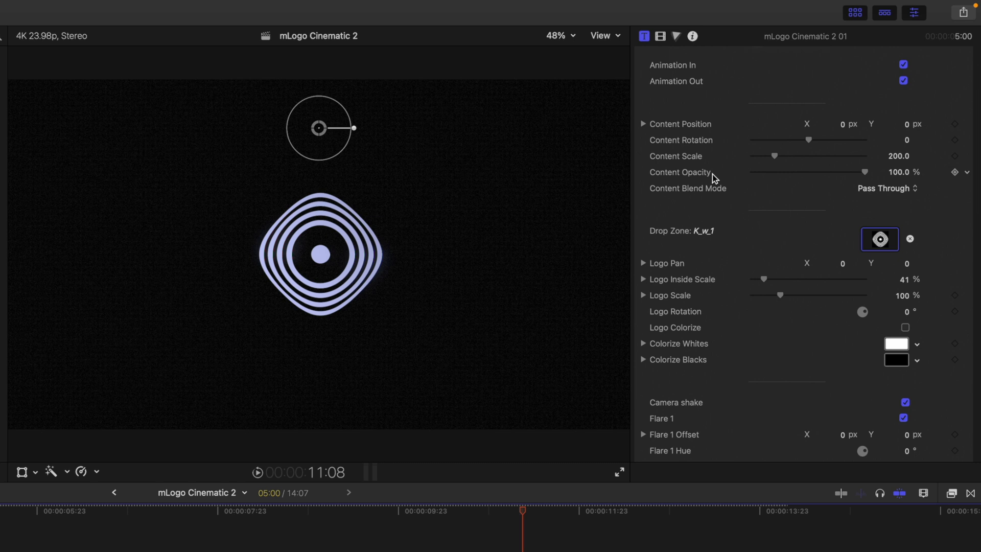
{"action": "scroll", "scroll_direction": "down", "scroll_amount": 3}
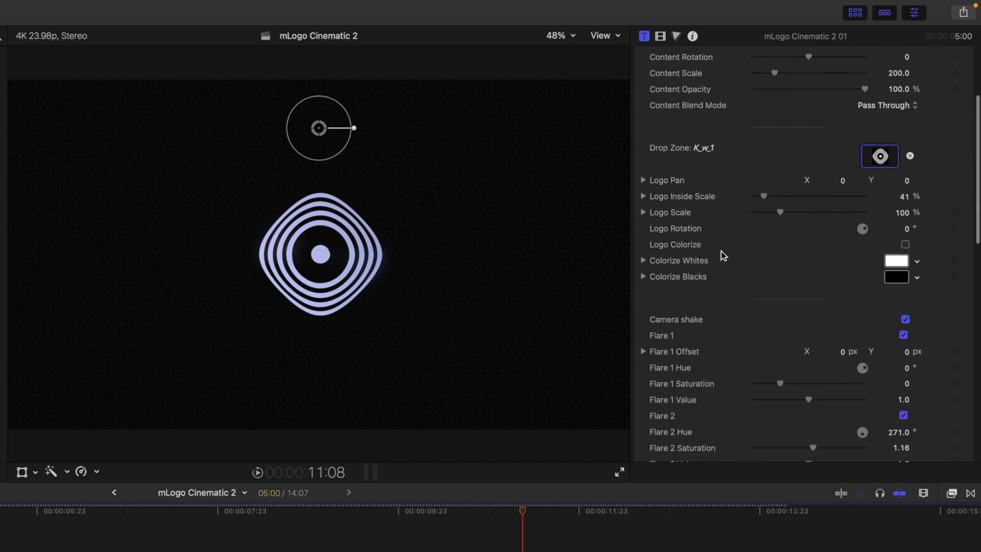
{"action": "scroll", "scroll_direction": "down", "scroll_amount": 3}
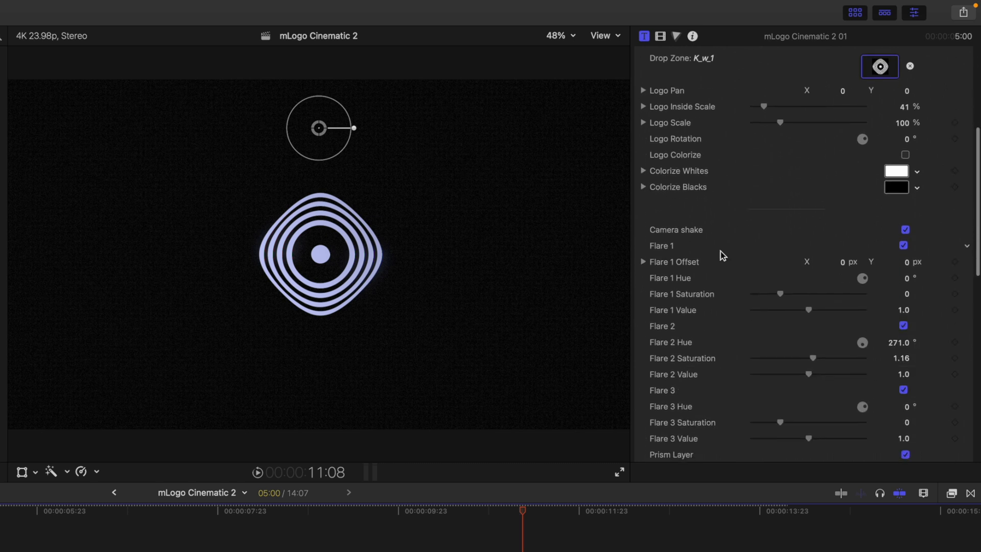
{"action": "scroll", "scroll_direction": "down", "scroll_amount": 3}
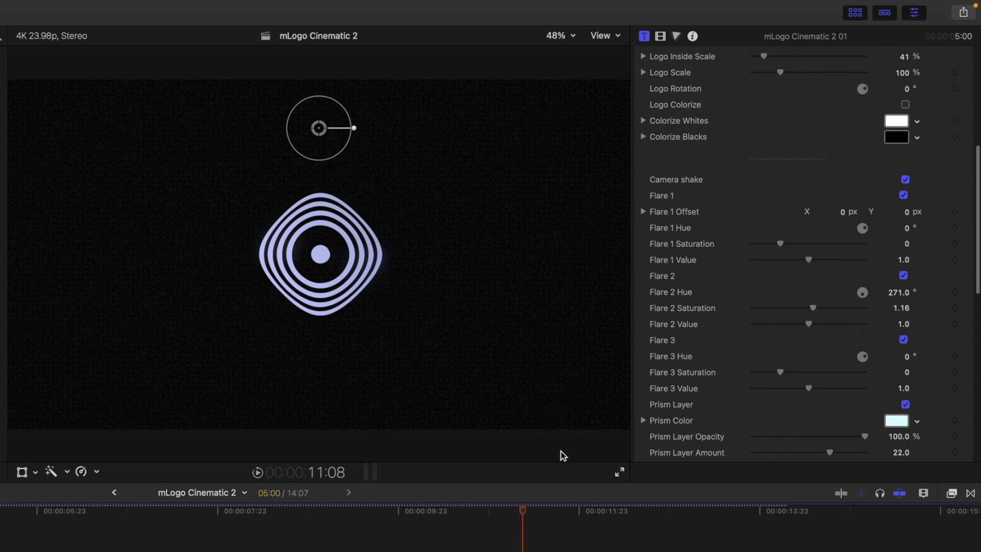
{"action": "scroll", "scroll_direction": "down", "scroll_amount": 3}
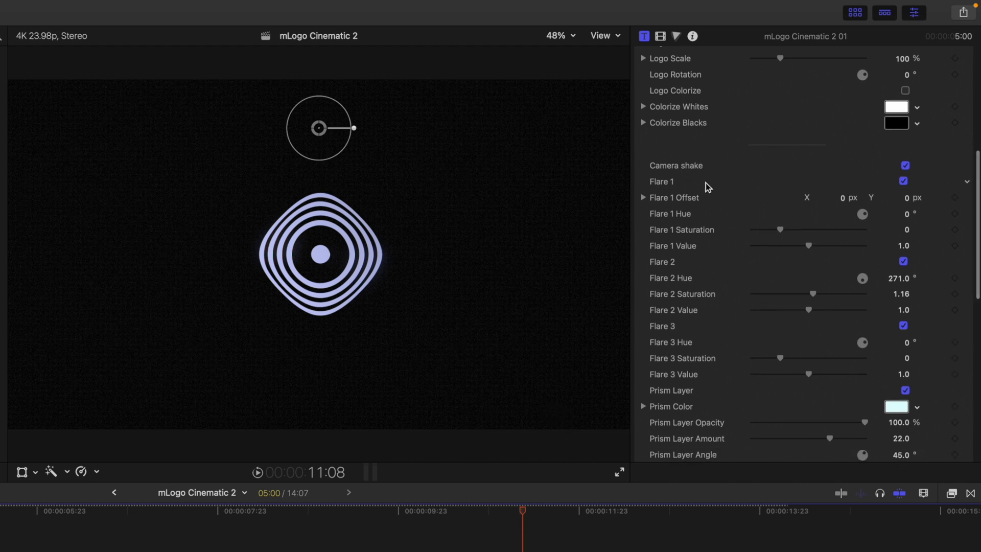
{"action": "left_click", "coordinate": [903, 165]}
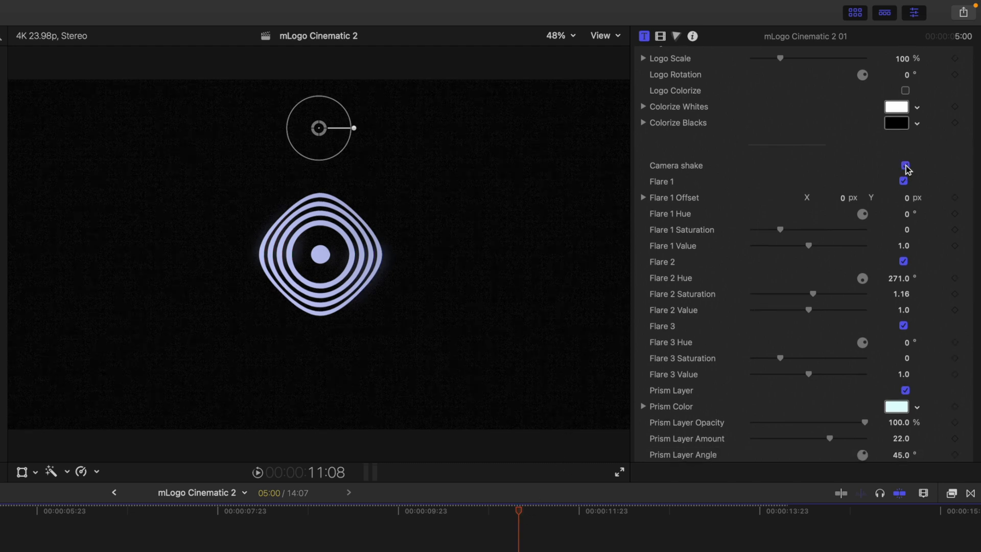
{"action": "left_click", "coordinate": [904, 166]}
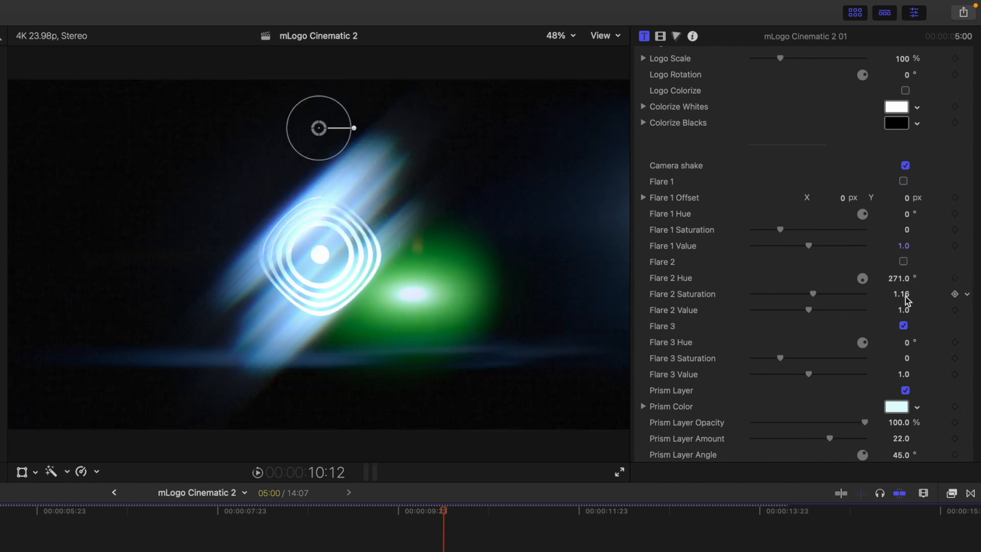
{"action": "left_click", "coordinate": [904, 326]}
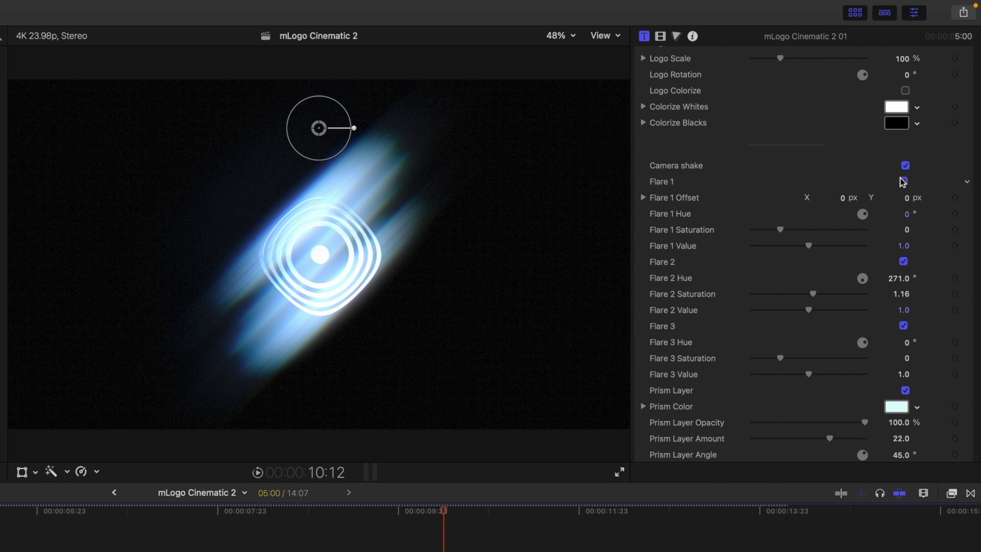
{"action": "left_click", "coordinate": [906, 180]}
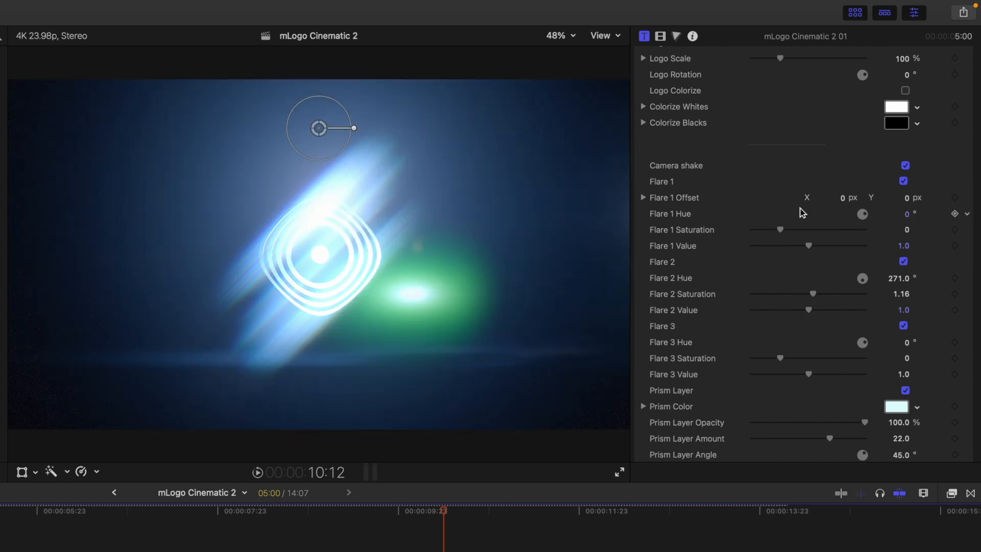
{"action": "scroll", "scroll_direction": "down", "scroll_amount": 3}
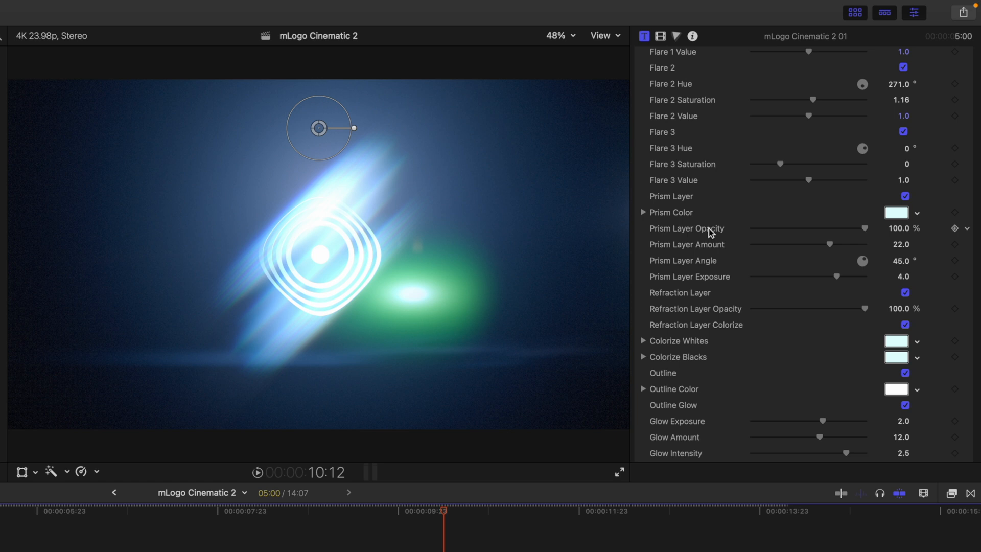
{"action": "scroll", "scroll_direction": "down", "scroll_amount": 3}
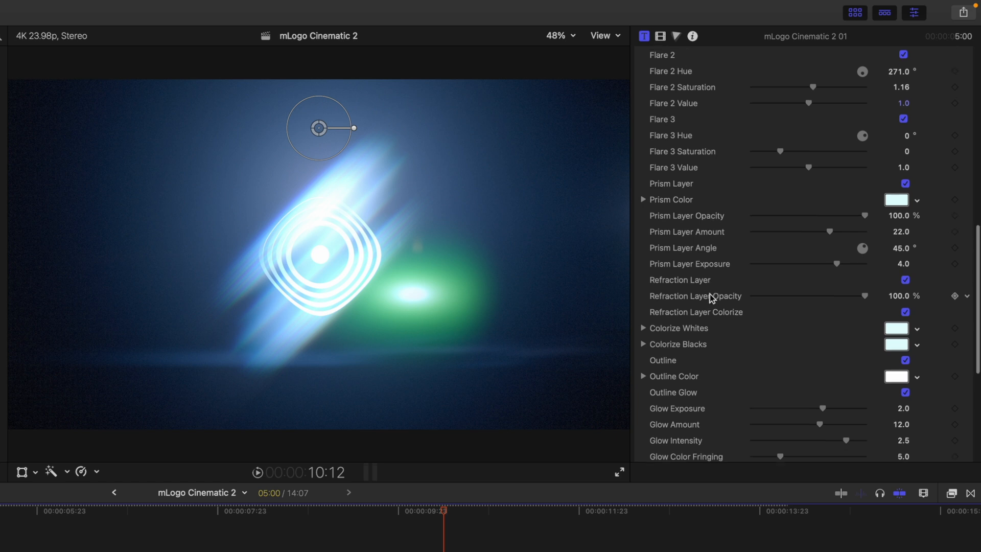
{"action": "scroll", "scroll_direction": "down", "scroll_amount": 3}
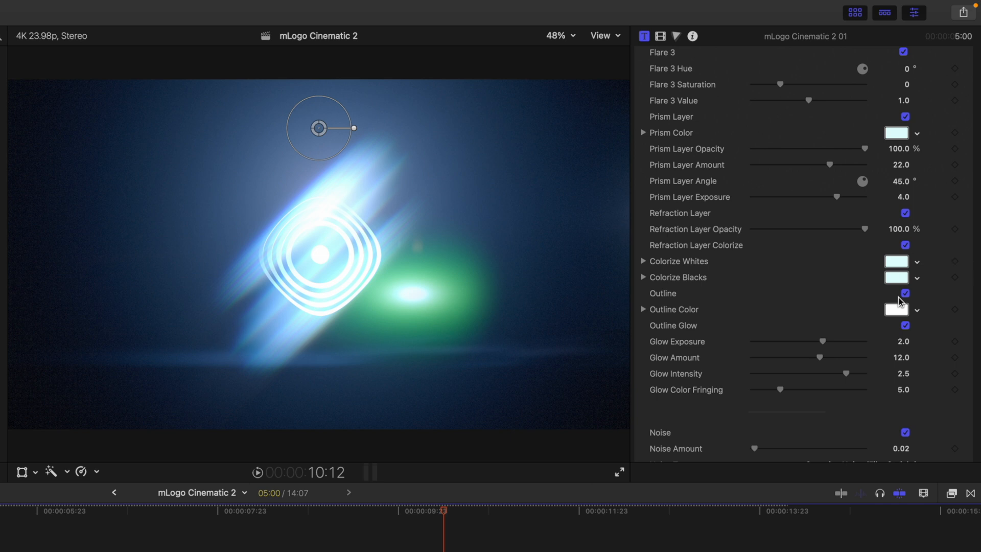
{"action": "scroll", "scroll_direction": "down", "scroll_amount": 3}
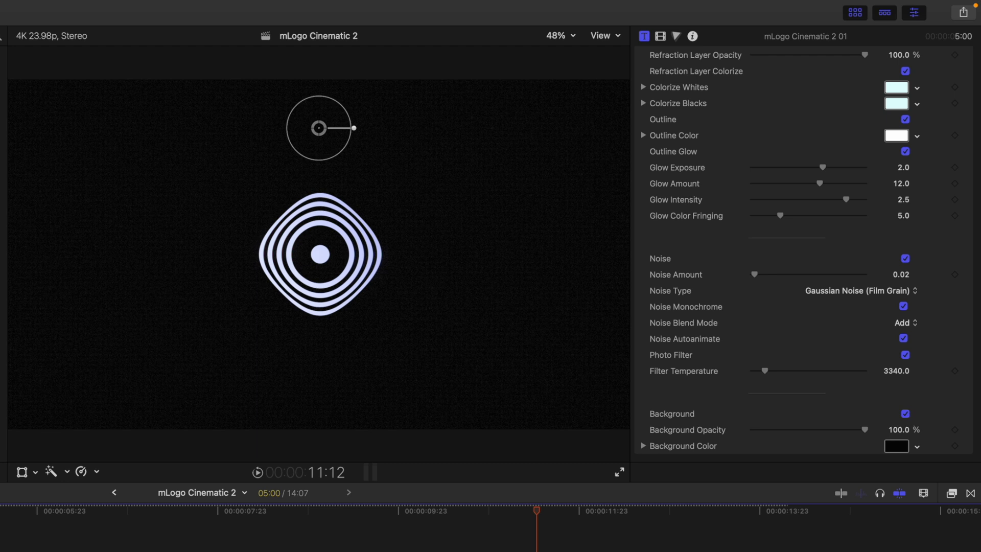
Keep title 01's Background on and try a light blue Background Color.
{"action": "left_click", "coordinate": [904, 415]}
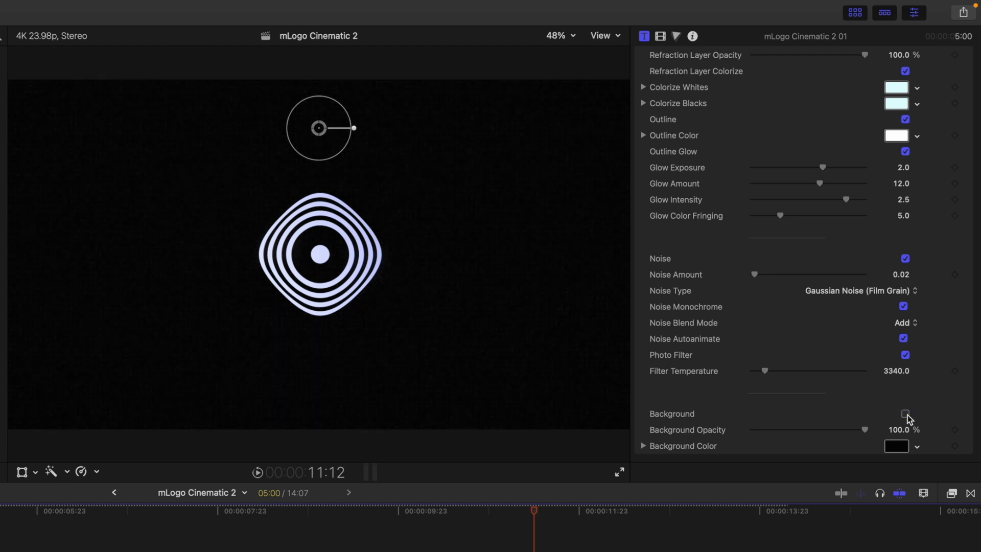
{"action": "left_click", "coordinate": [905, 413]}
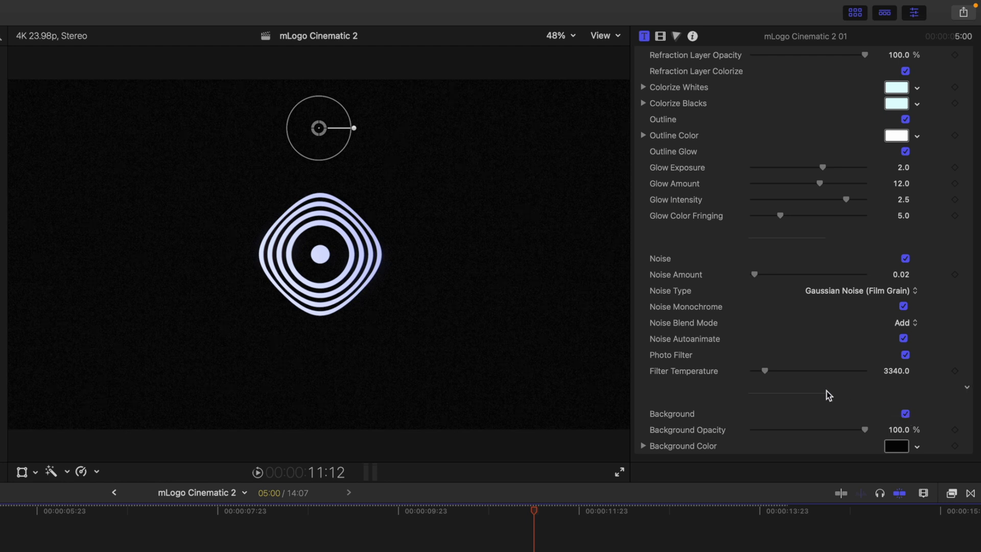
{"action": "left_click", "coordinate": [896, 446]}
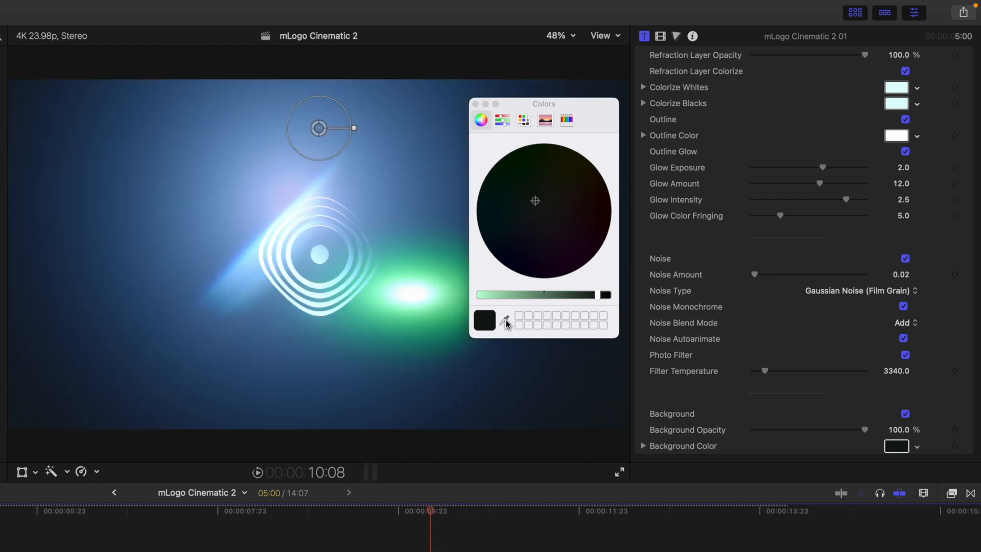
{"action": "left_click", "coordinate": [505, 321]}
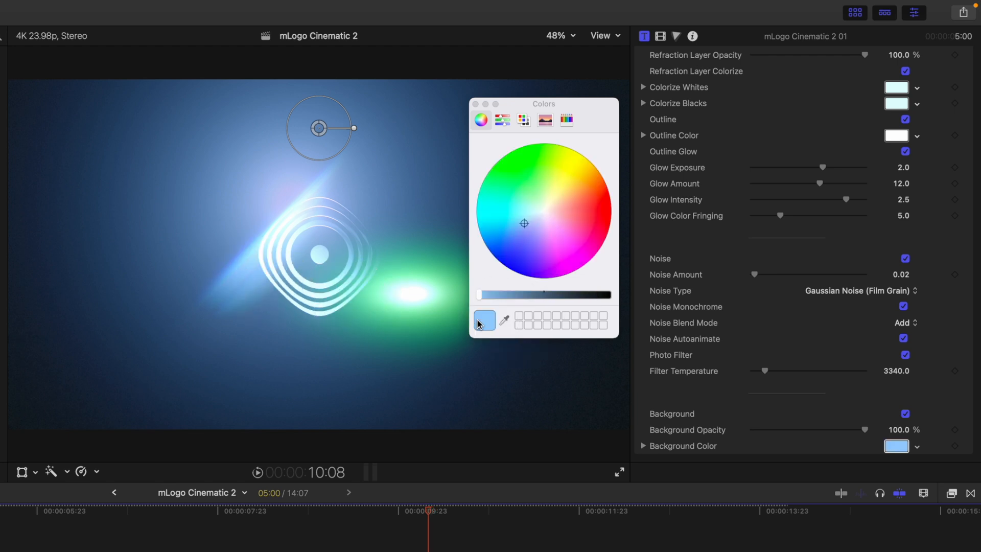
Darken the background colour through deeper blues back to near-black.
{"action": "left_click", "coordinate": [512, 525]}
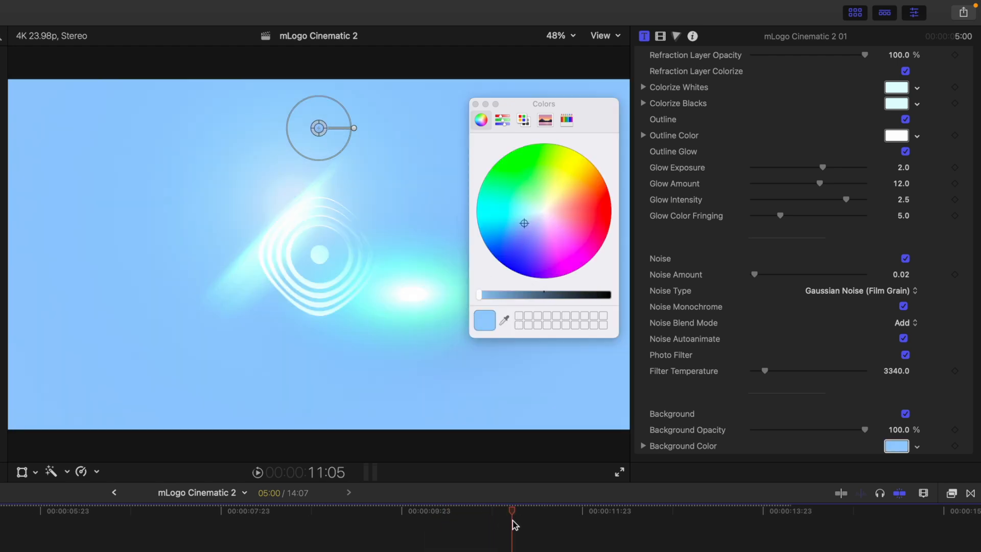
{"action": "left_click_drag", "start_coordinate": [545, 294], "coordinate": [478, 295]}
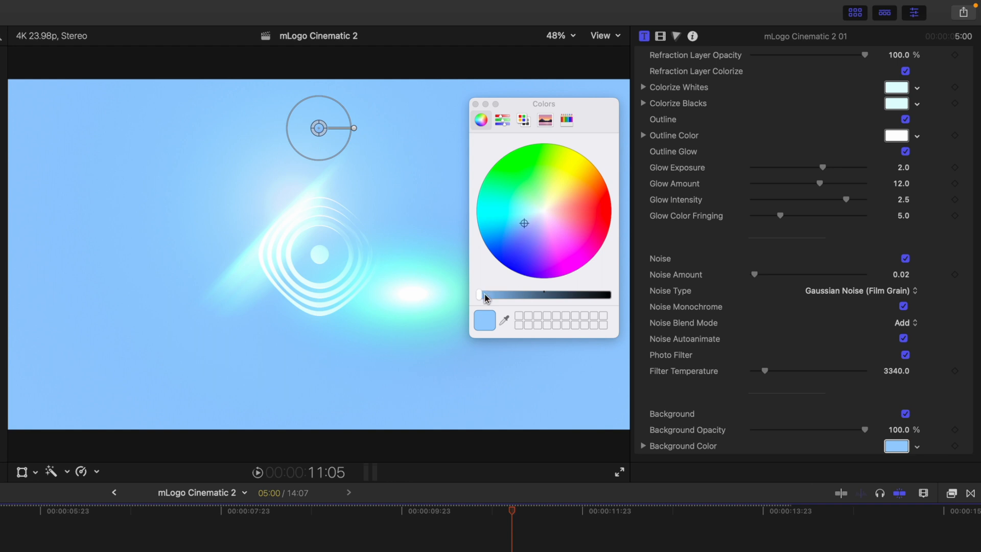
{"action": "left_click_drag", "start_coordinate": [480, 294], "coordinate": [544, 294]}
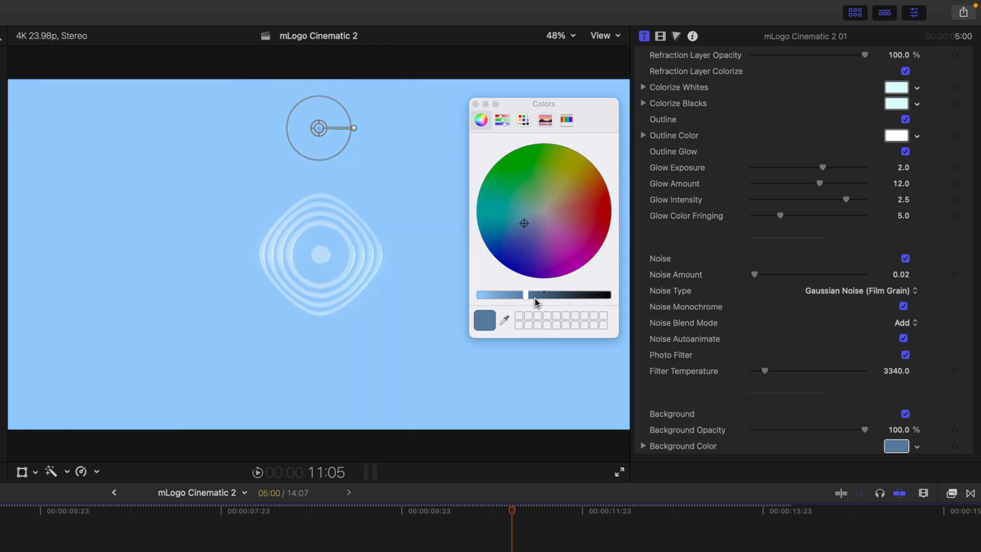
{"action": "left_click_drag", "start_coordinate": [534, 294], "coordinate": [588, 294]}
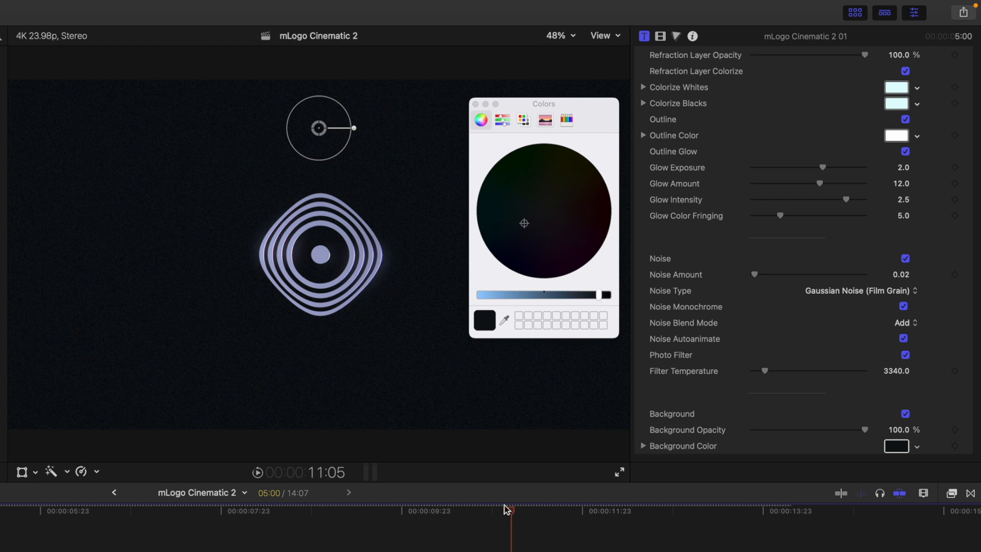
{"action": "mouse_move", "coordinate": [514, 527]}
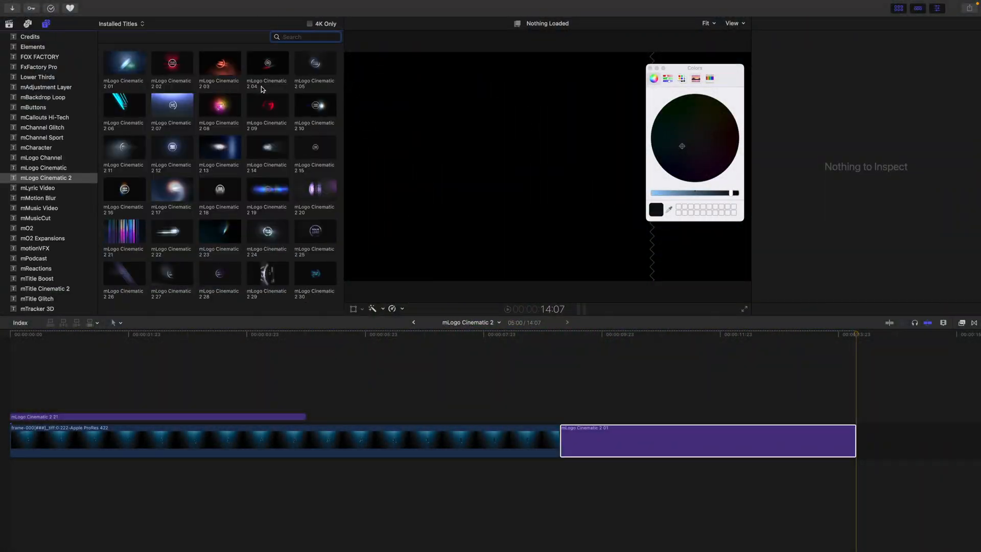
{"action": "mouse_move", "coordinate": [258, 73]}
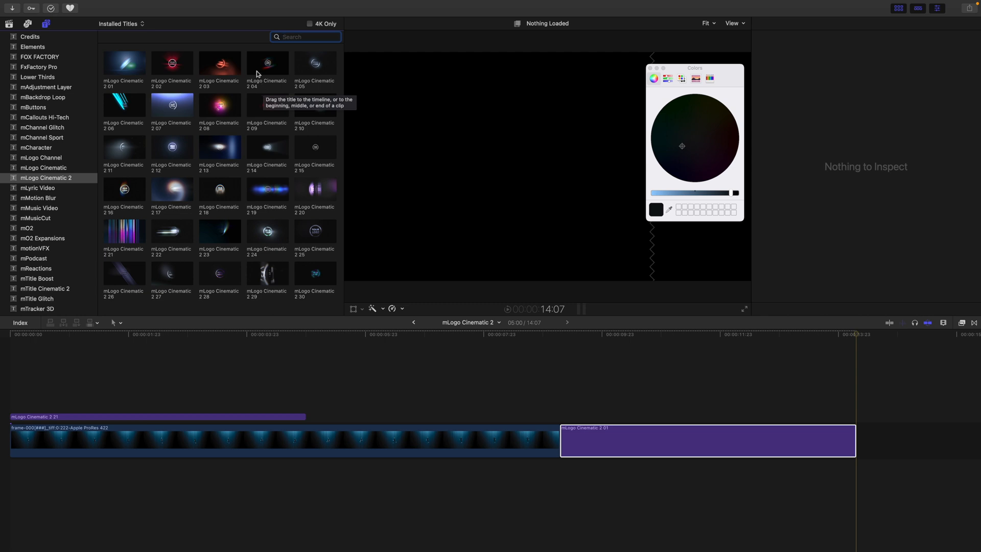
Append the mLogo Cinematic 2 04 title after title 01 using E.
{"action": "left_click", "coordinate": [267, 64]}
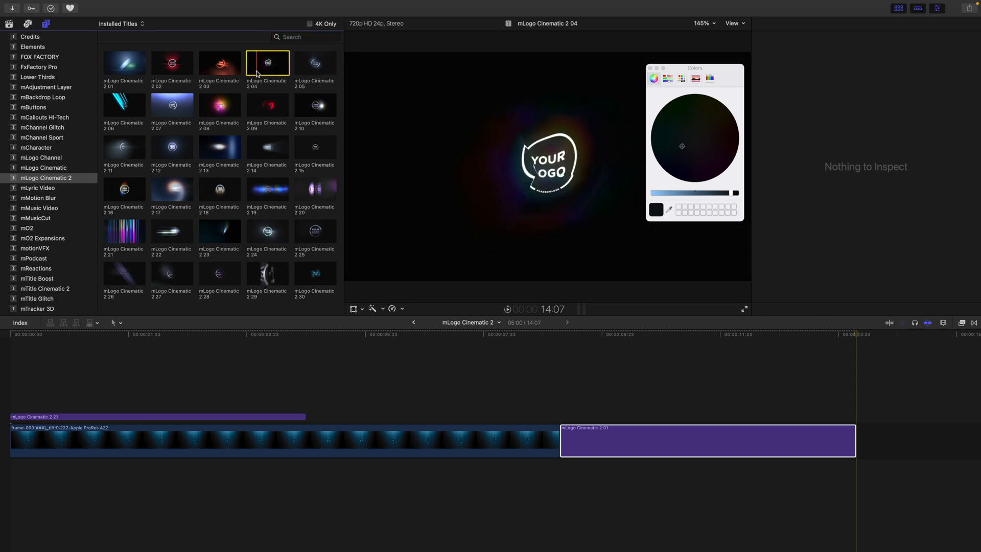
{"action": "key", "text": "e"}
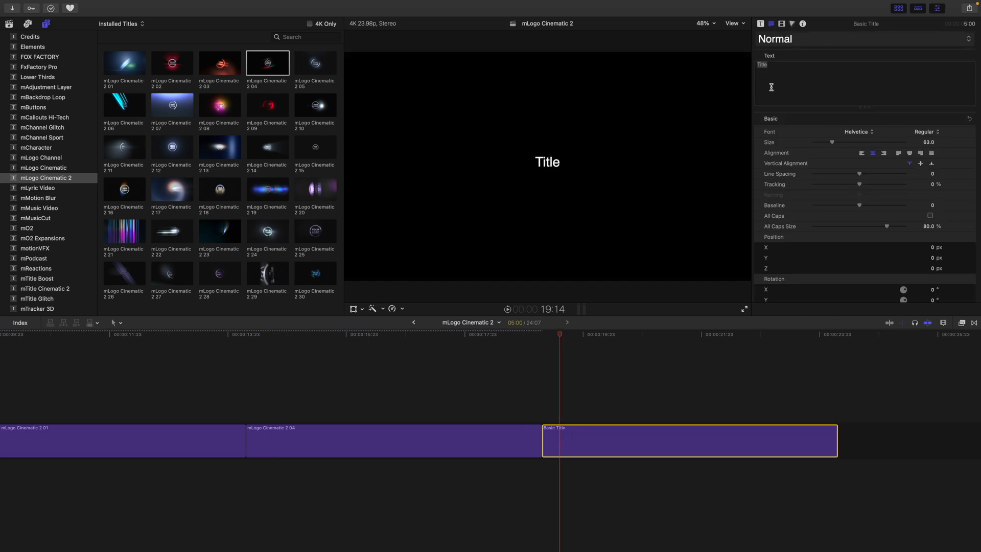
Replace the Basic Title's placeholder text with 'VIDEO COMPANY'.
{"action": "double_click", "coordinate": [761, 65]}
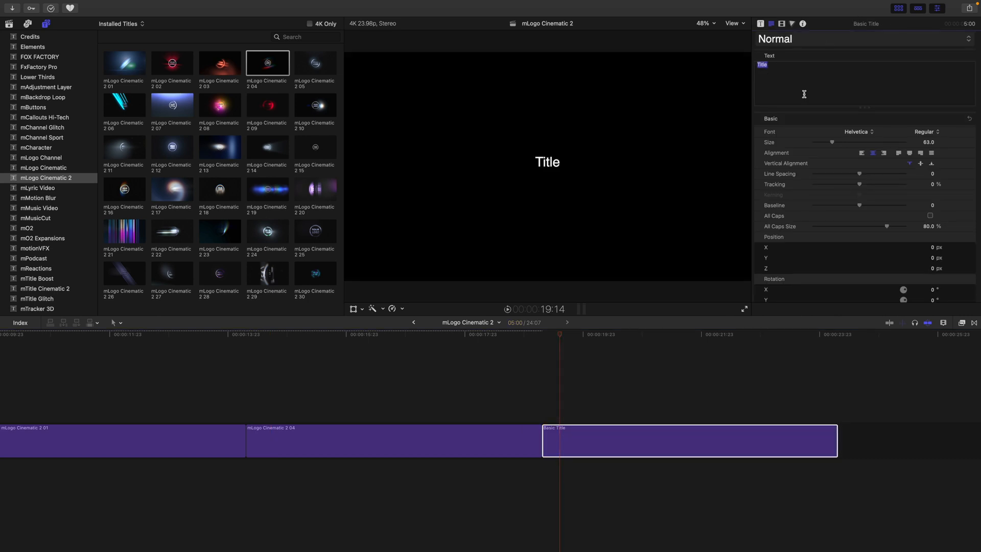
{"action": "type", "text": "VIDEO C"}
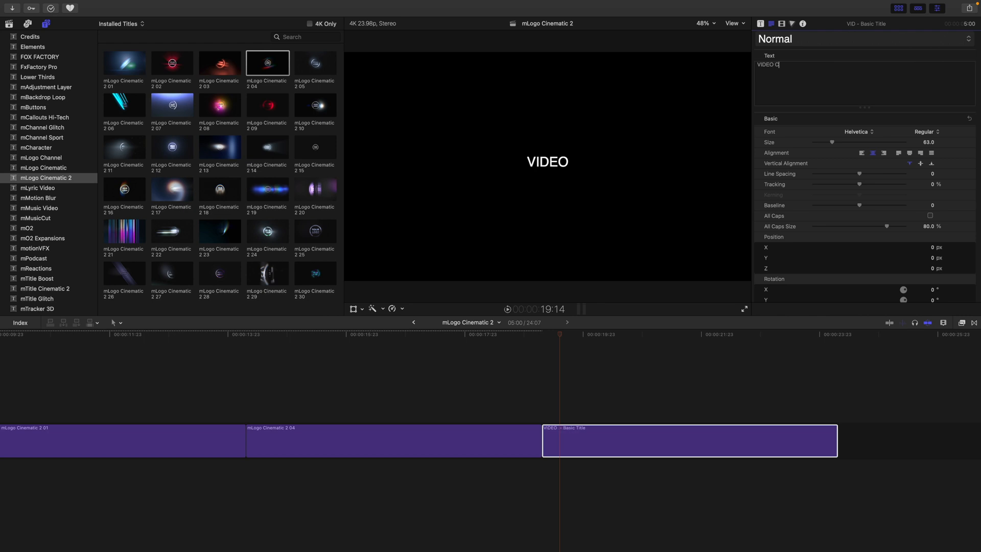
{"action": "type", "text": "OMP"}
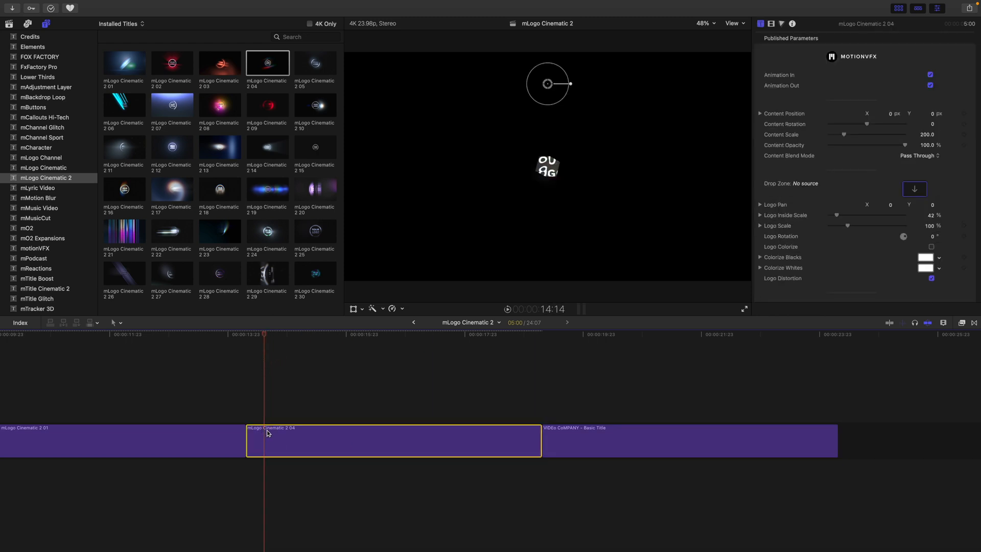
{"action": "mouse_move", "coordinate": [824, 194]}
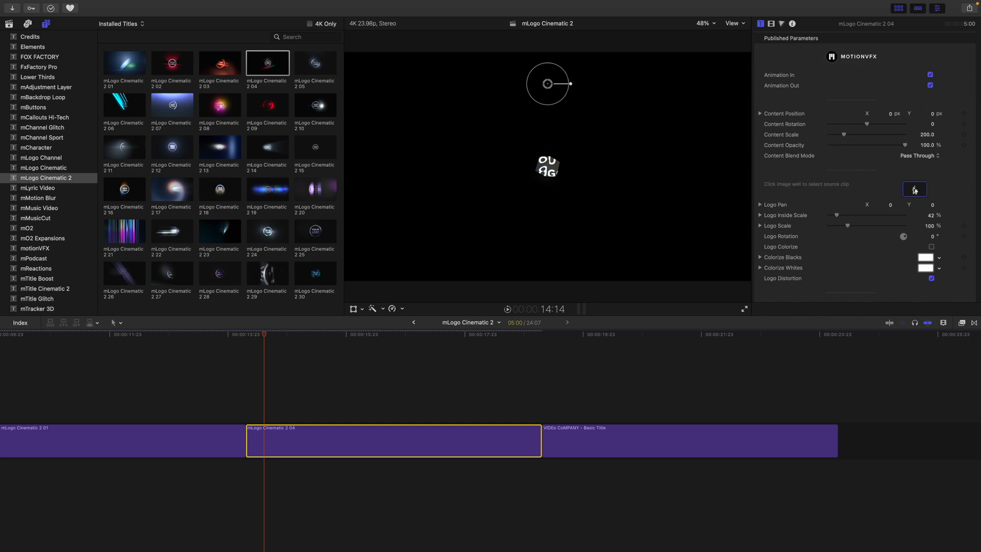
Apply the VIDEO COMPANY Basic Title clip as title 04's logo drop-zone content.
{"action": "left_click", "coordinate": [915, 189]}
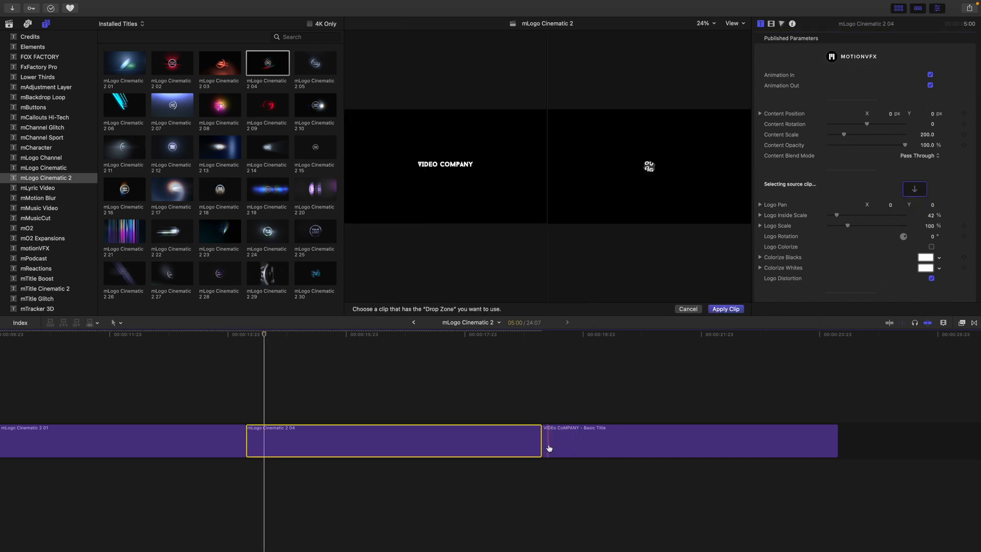
{"action": "left_click", "coordinate": [554, 448]}
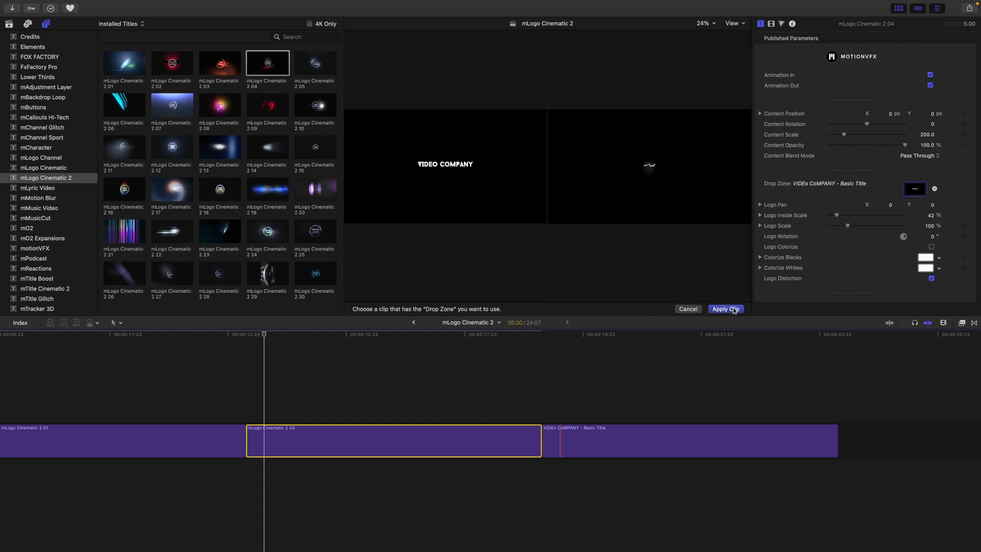
{"action": "left_click", "coordinate": [726, 309]}
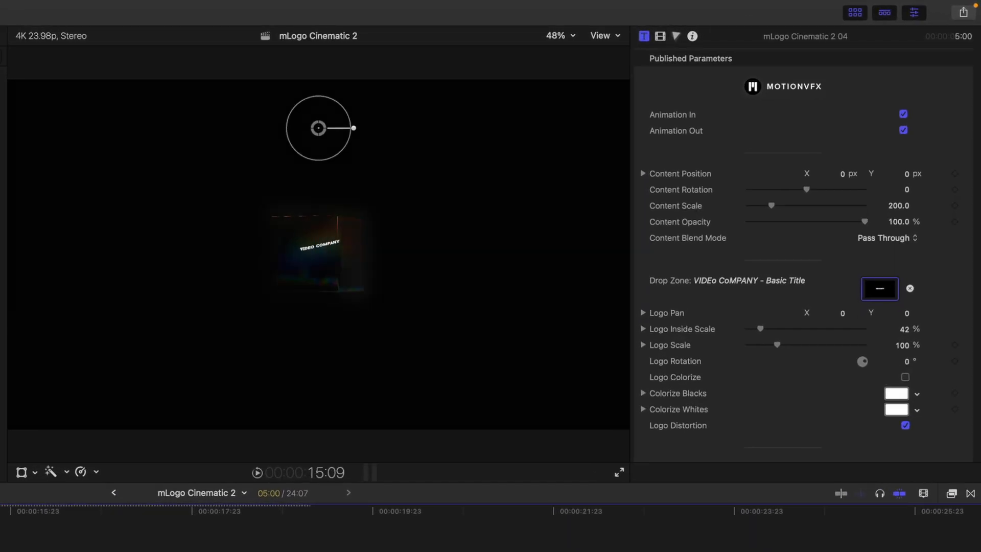
{"action": "left_click", "coordinate": [40, 525]}
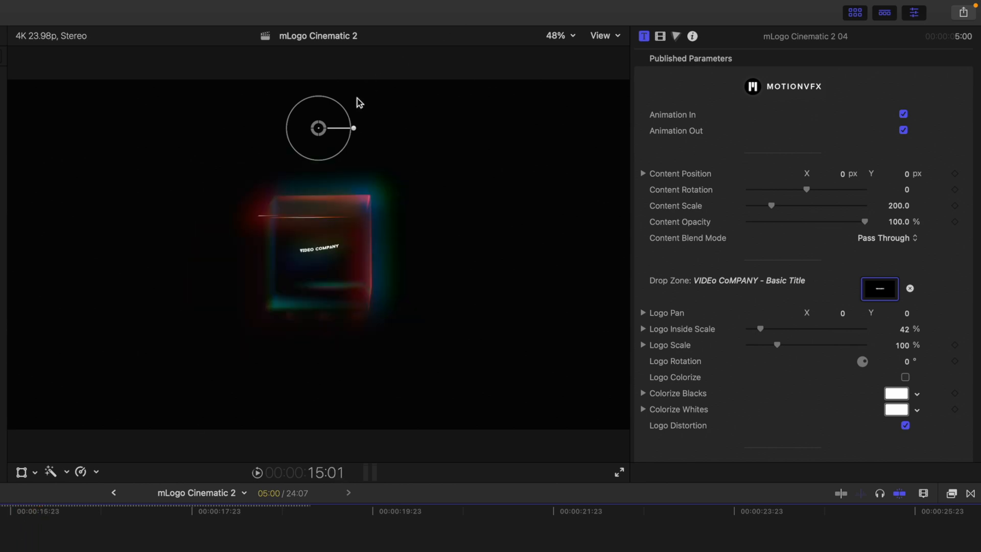
{"action": "left_click_drag", "start_coordinate": [771, 206], "coordinate": [797, 205]}
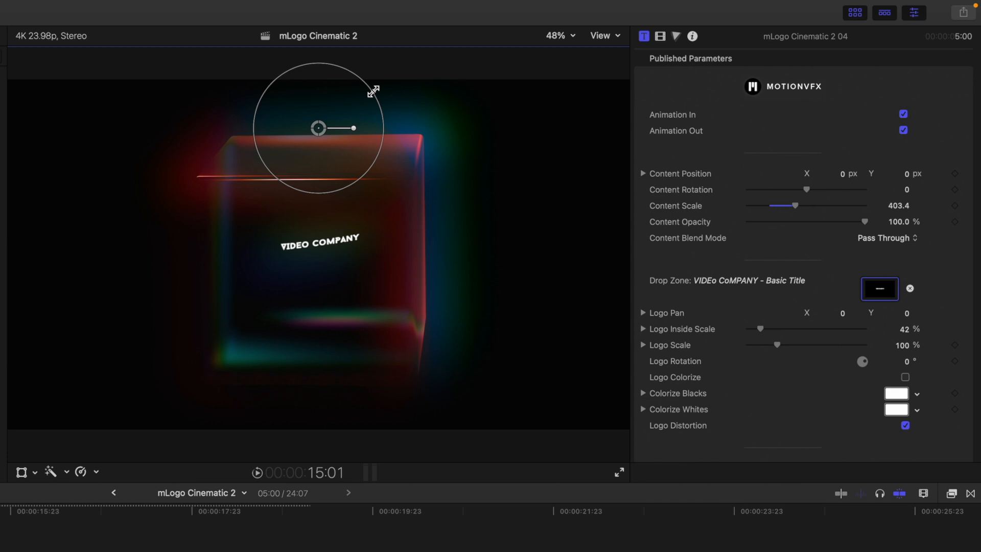
{"action": "left_click_drag", "start_coordinate": [796, 205], "coordinate": [770, 205]}
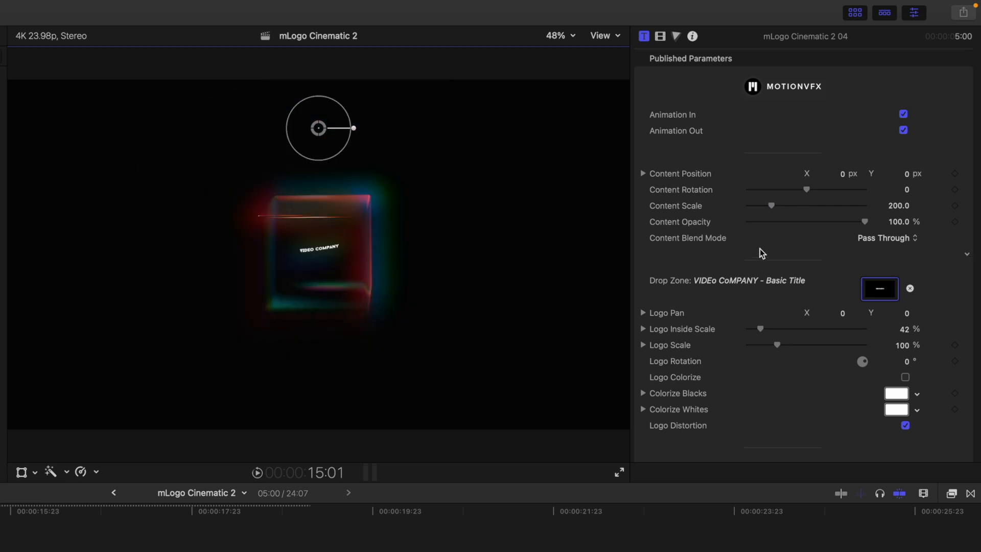
Raise title 04's Logo Inside Scale from 42% to 168% so the text fills the cube.
{"action": "scroll", "scroll_direction": "down", "scroll_amount": 3}
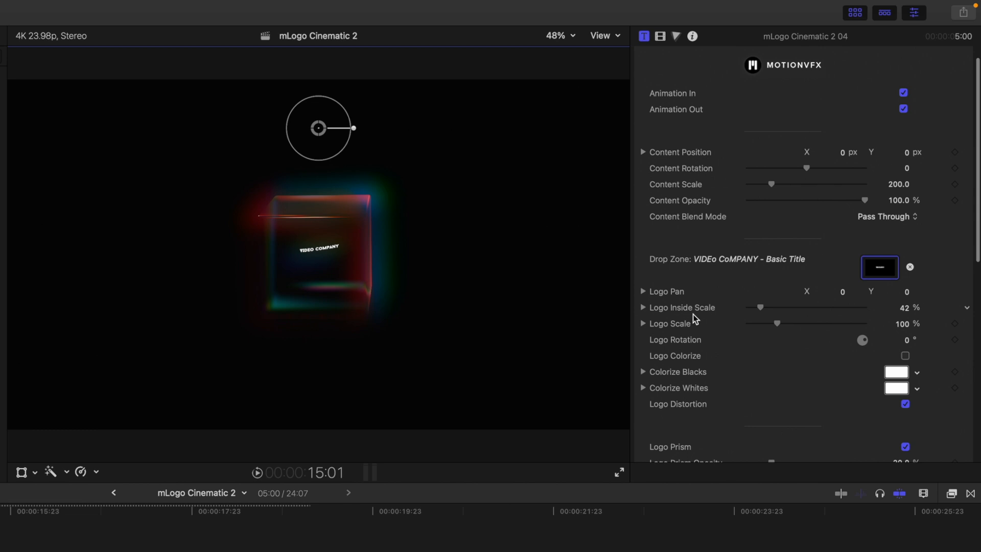
{"action": "mouse_move", "coordinate": [760, 308]}
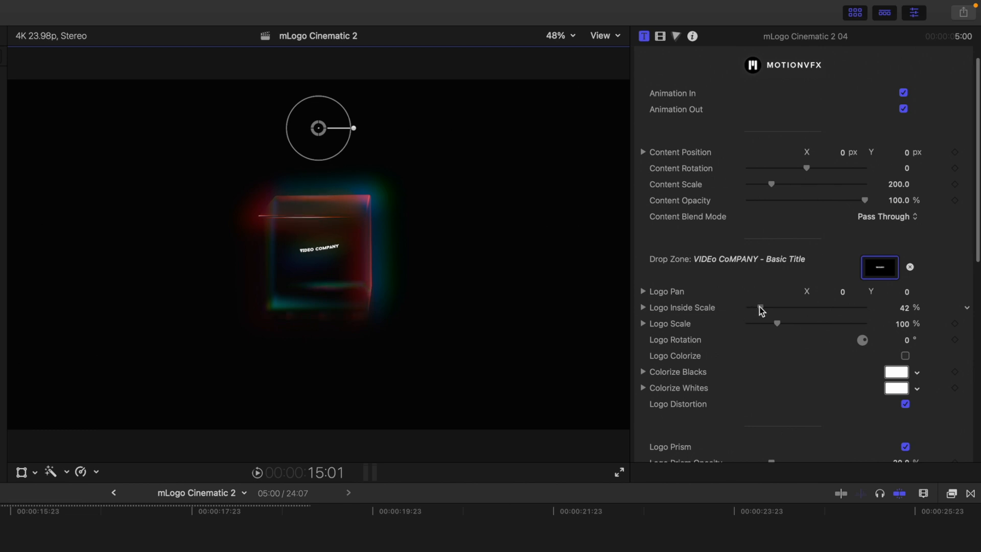
{"action": "left_click_drag", "start_coordinate": [760, 311], "coordinate": [771, 310]}
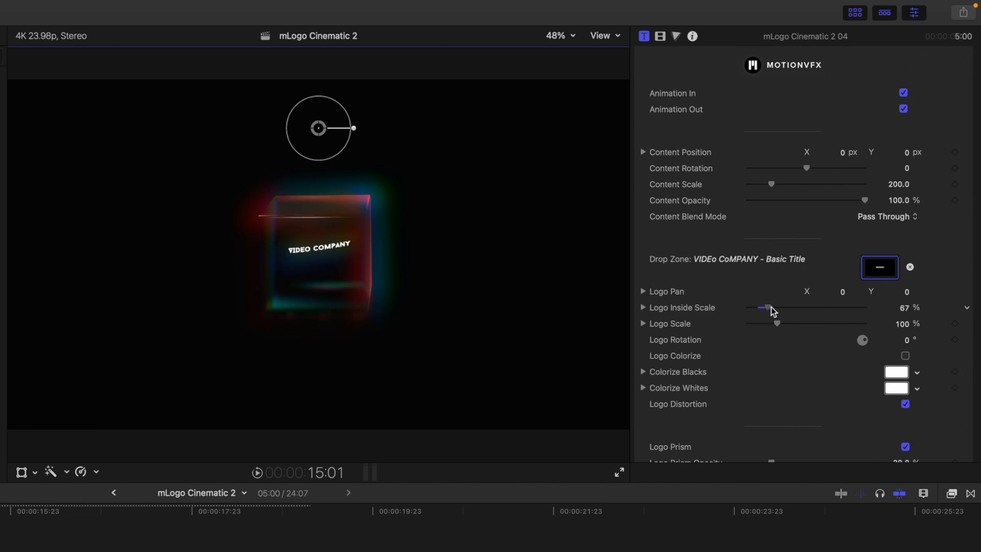
{"action": "left_click_drag", "start_coordinate": [765, 307], "coordinate": [775, 308]}
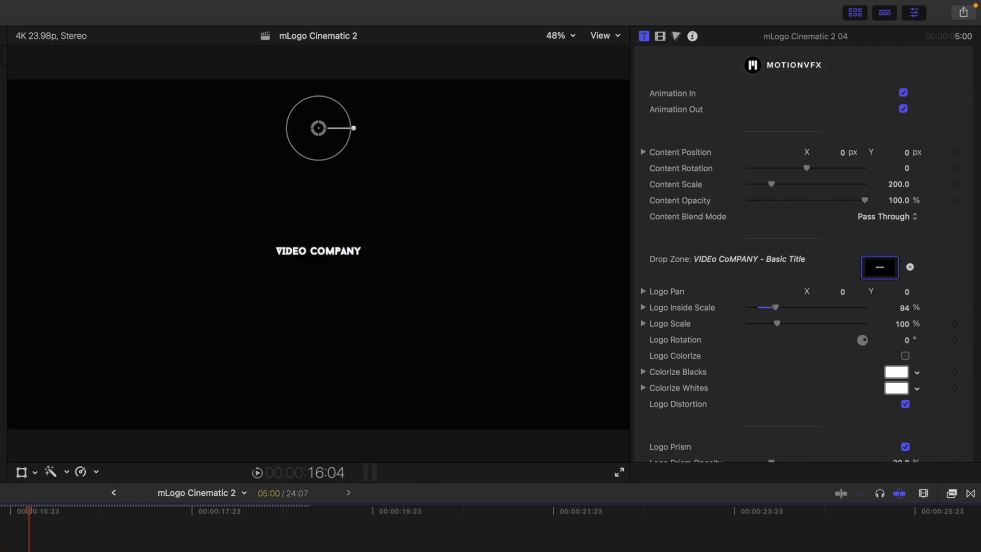
{"action": "left_click_drag", "start_coordinate": [774, 307], "coordinate": [779, 308]}
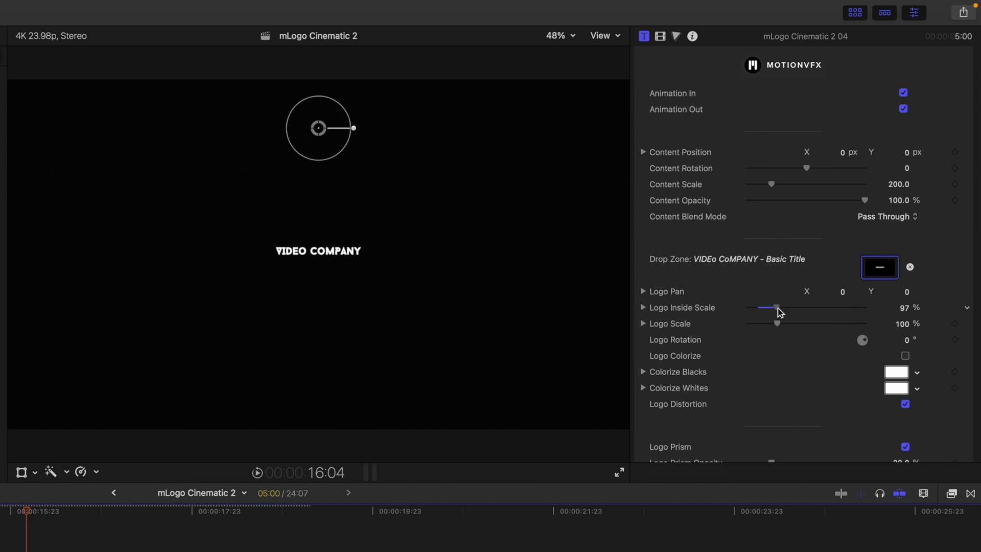
{"action": "left_click_drag", "start_coordinate": [773, 307], "coordinate": [779, 307]}
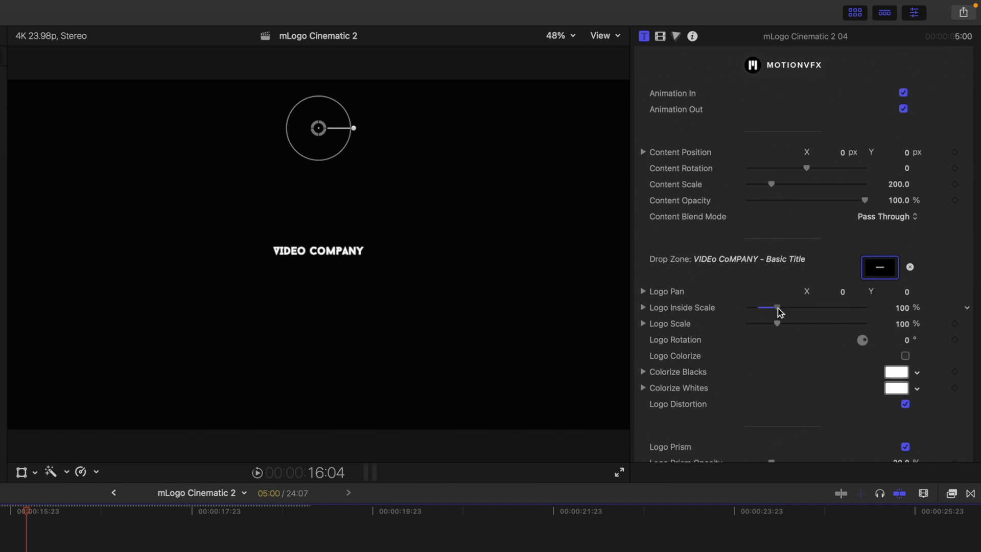
{"action": "left_click_drag", "start_coordinate": [778, 308], "coordinate": [799, 308]}
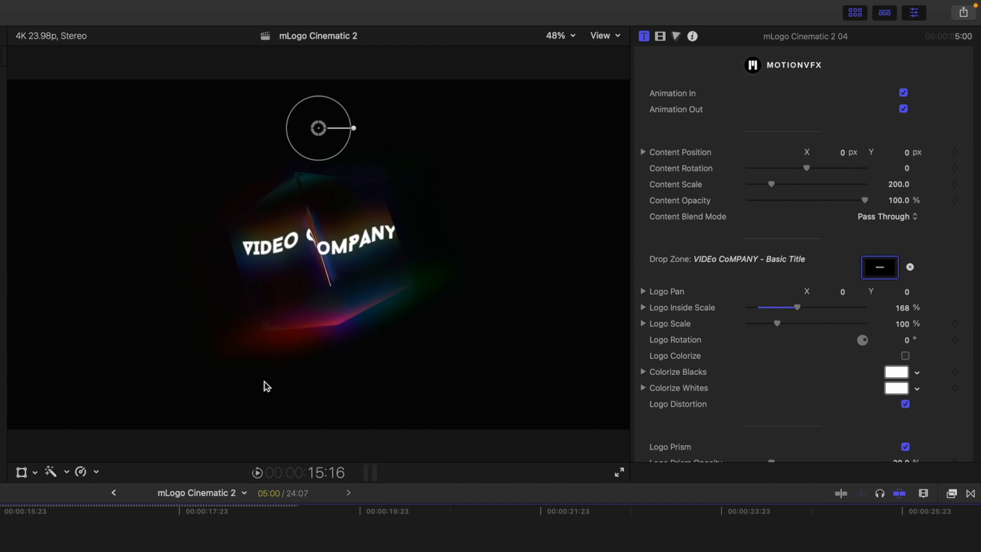
{"action": "scroll", "scroll_direction": "down", "scroll_amount": 3}
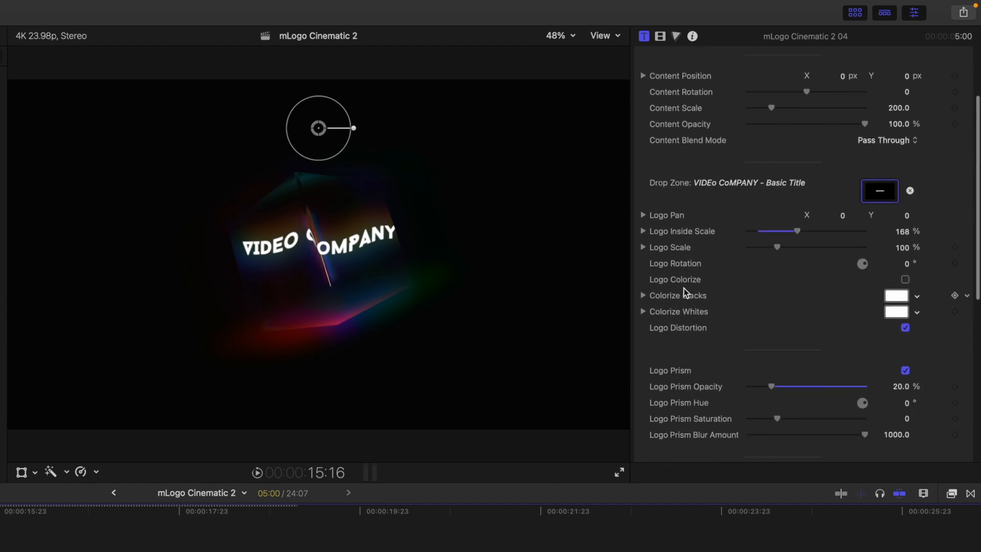
{"action": "scroll", "scroll_direction": "down", "scroll_amount": 3}
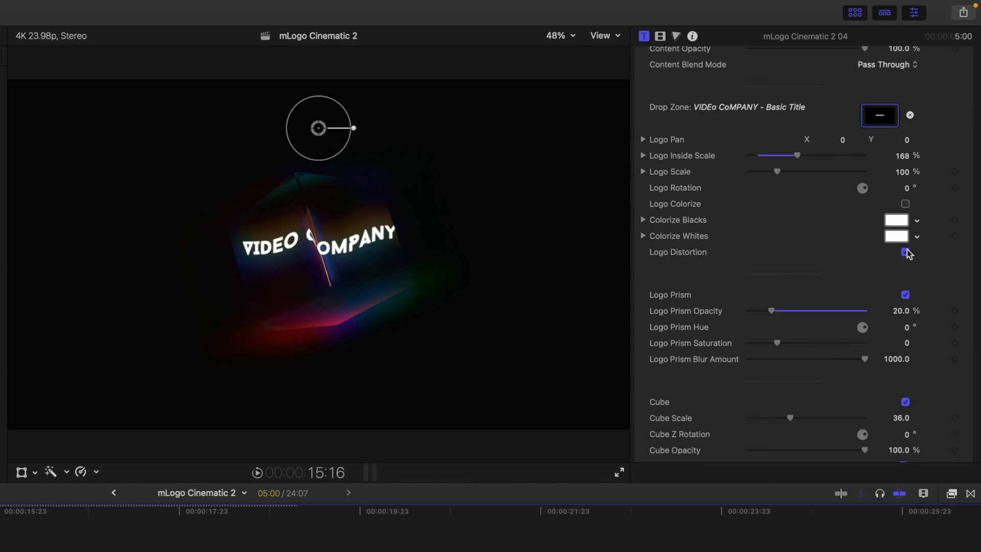
{"action": "left_click", "coordinate": [906, 253]}
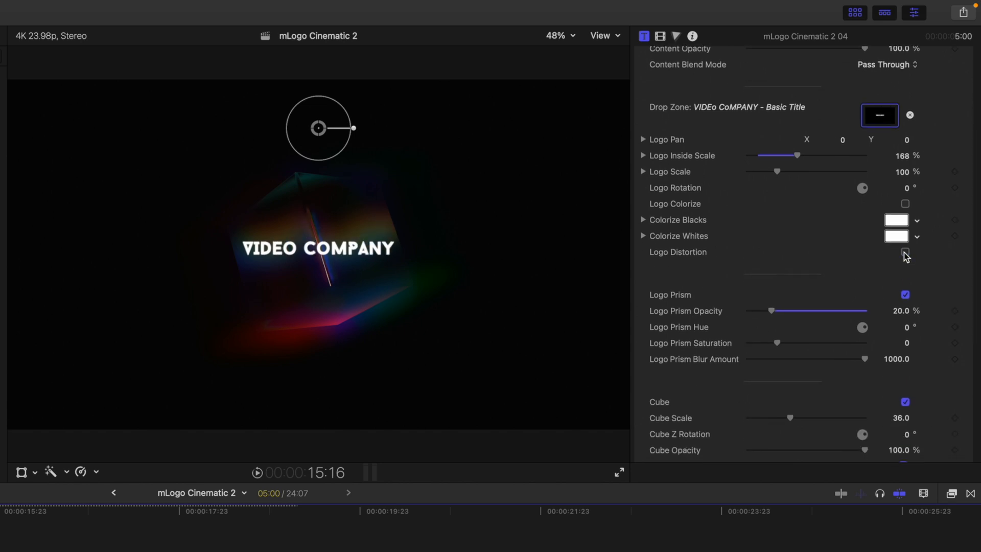
{"action": "left_click", "coordinate": [906, 254]}
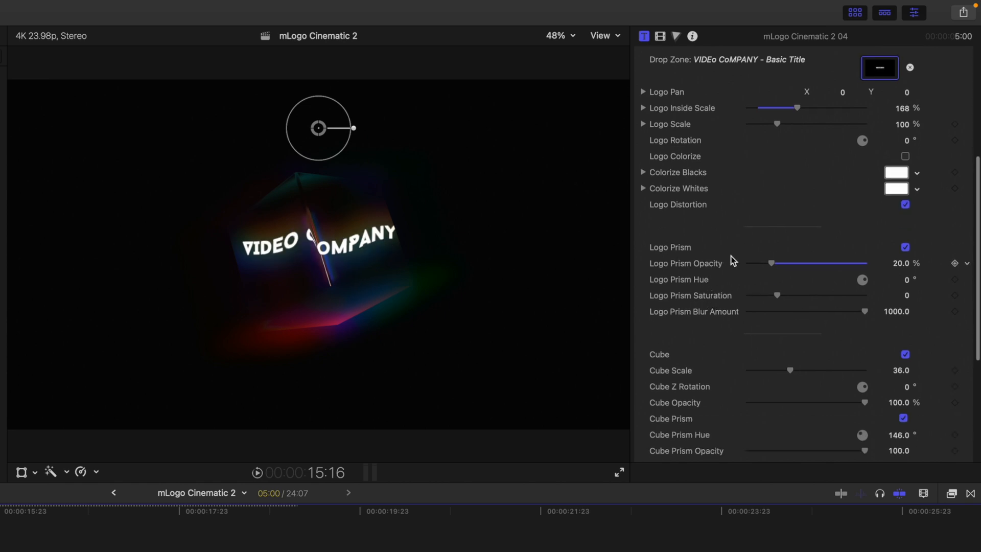
Raise Logo Prism Opacity from 20% to about 45.48%.
{"action": "left_click_drag", "start_coordinate": [772, 263], "coordinate": [800, 263]}
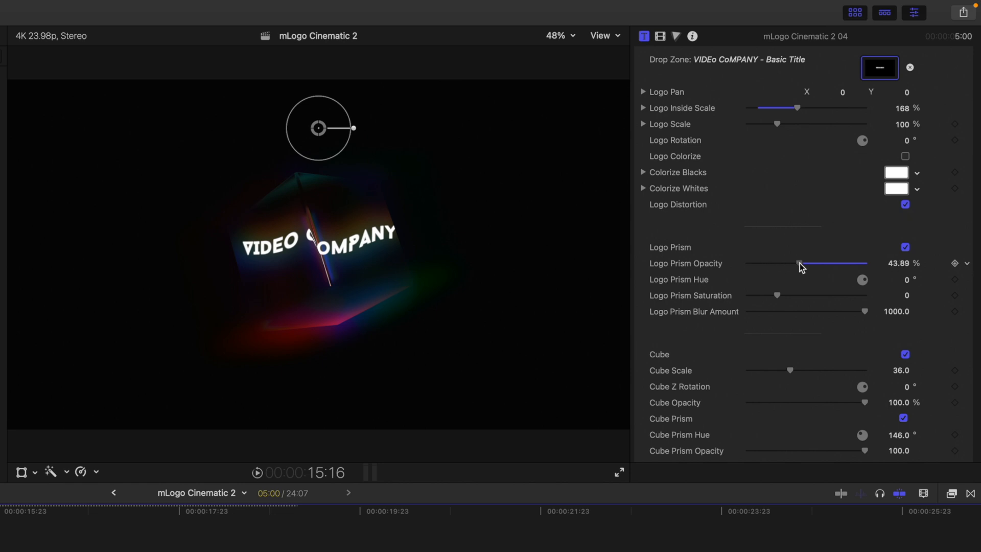
{"action": "left_click_drag", "start_coordinate": [799, 264], "coordinate": [807, 264]}
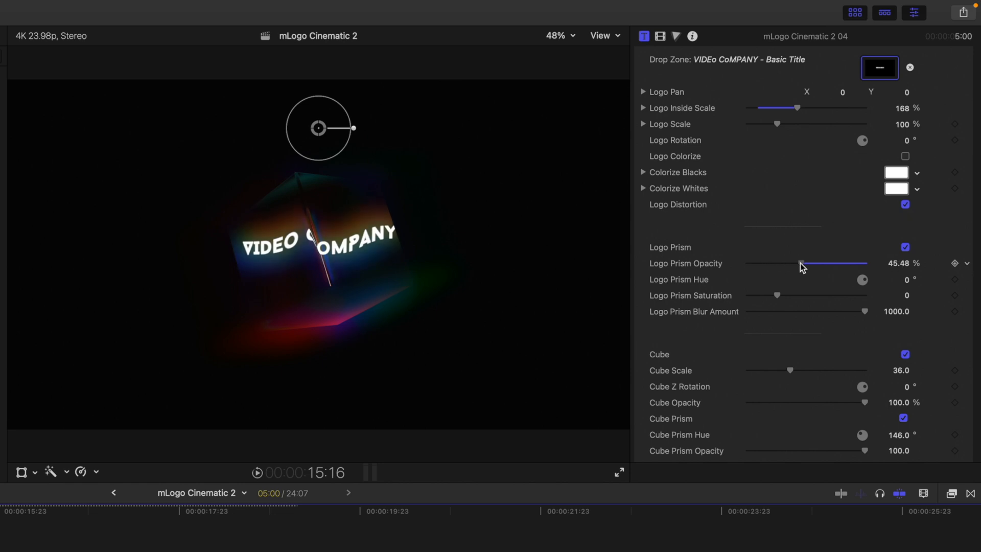
{"action": "scroll", "scroll_direction": "down", "scroll_amount": 3}
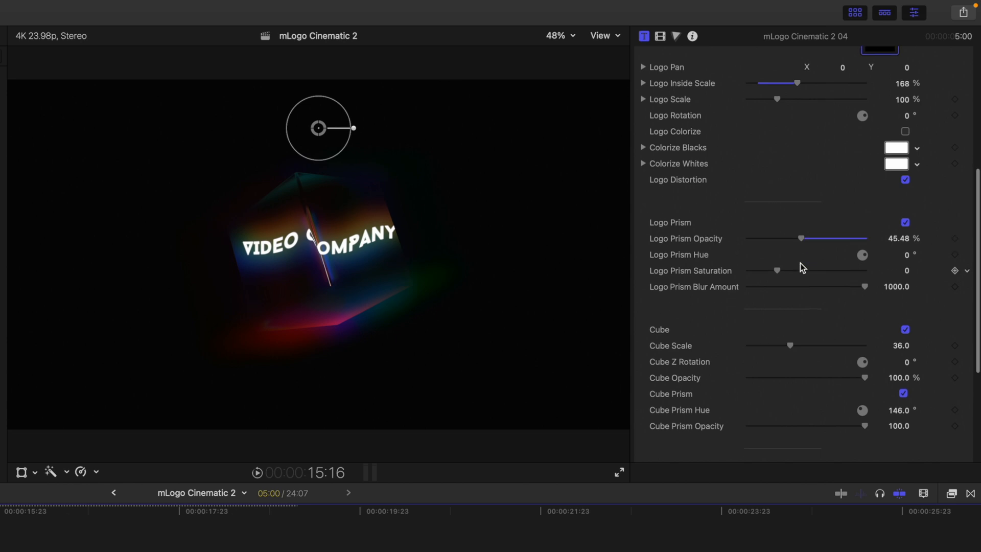
{"action": "scroll", "scroll_direction": "down", "scroll_amount": 3}
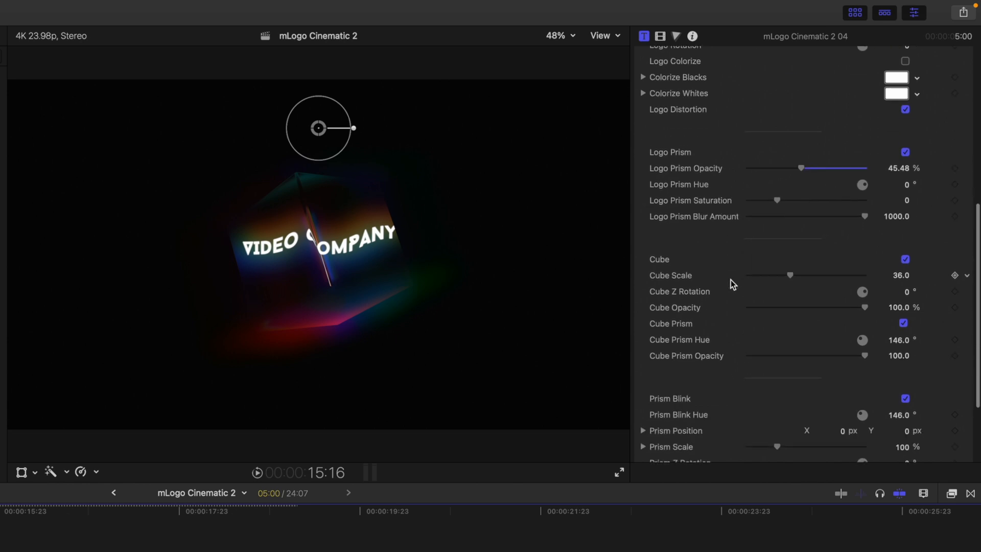
{"action": "mouse_move", "coordinate": [792, 278]}
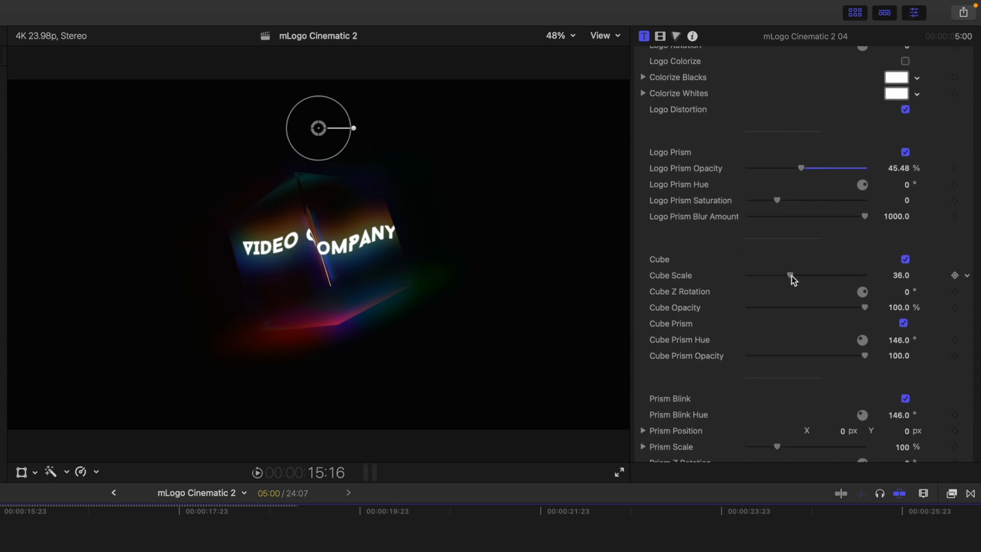
Enlarge the Cube Scale from 36 to about 42.94.
{"action": "left_click_drag", "start_coordinate": [790, 275], "coordinate": [799, 275]}
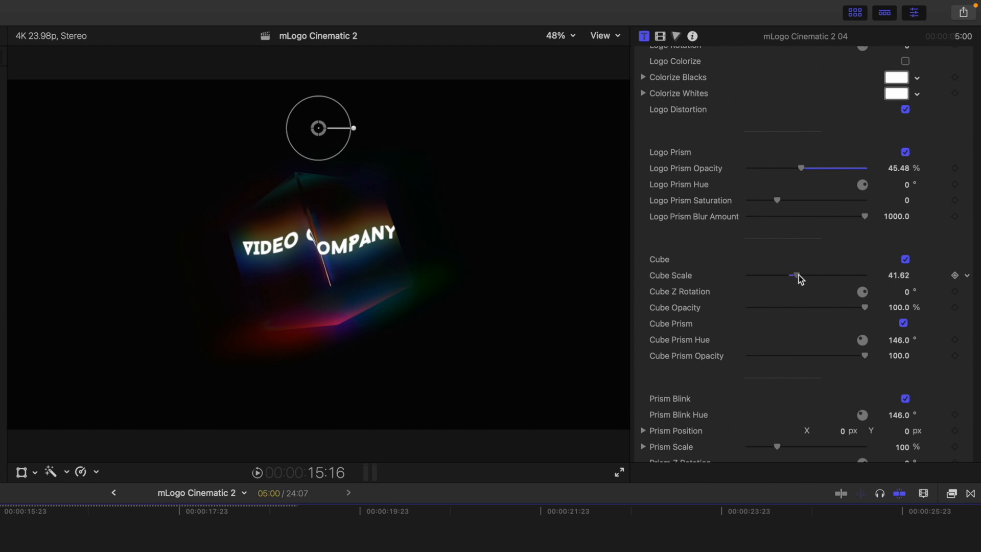
{"action": "left_click_drag", "start_coordinate": [791, 275], "coordinate": [796, 275]}
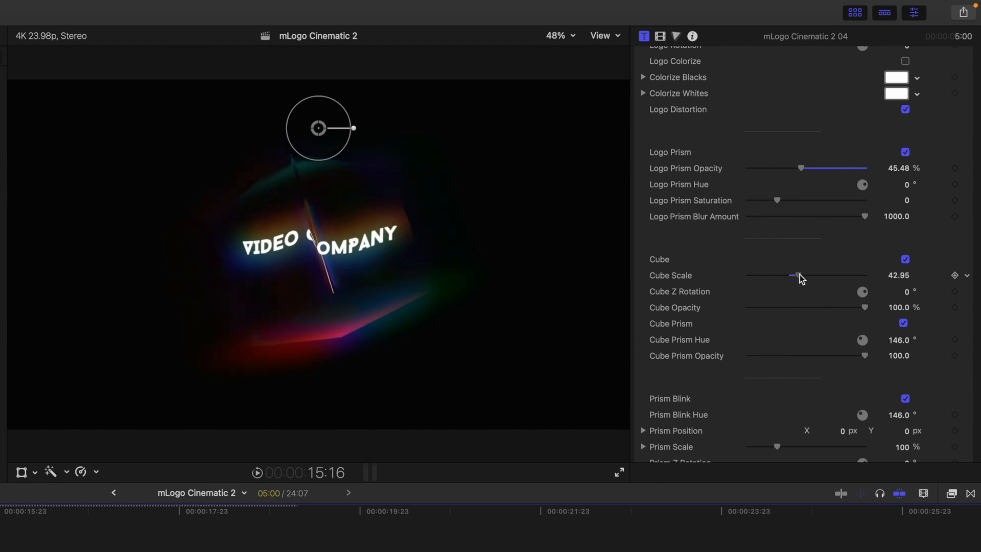
{"action": "scroll", "scroll_direction": "down", "scroll_amount": 3}
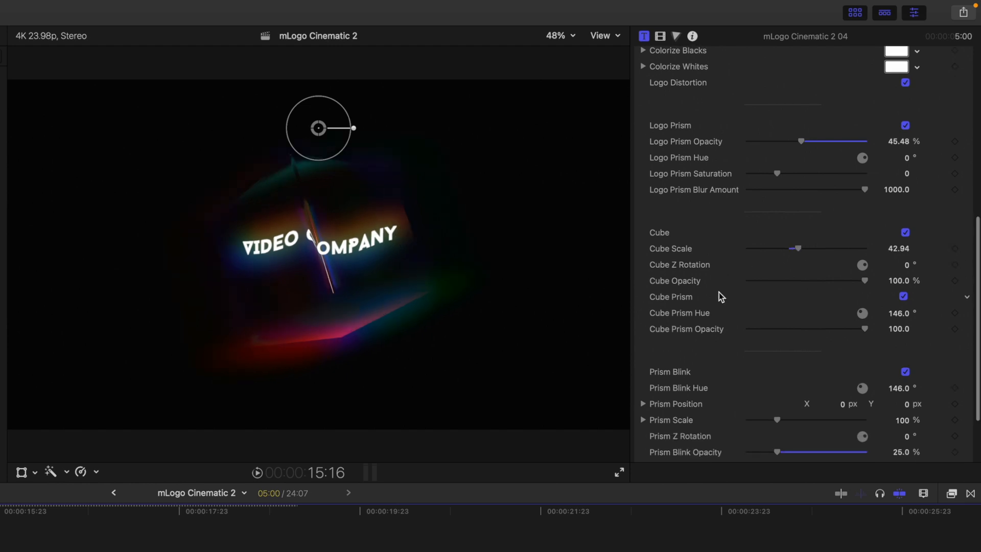
{"action": "scroll", "scroll_direction": "down", "scroll_amount": 3}
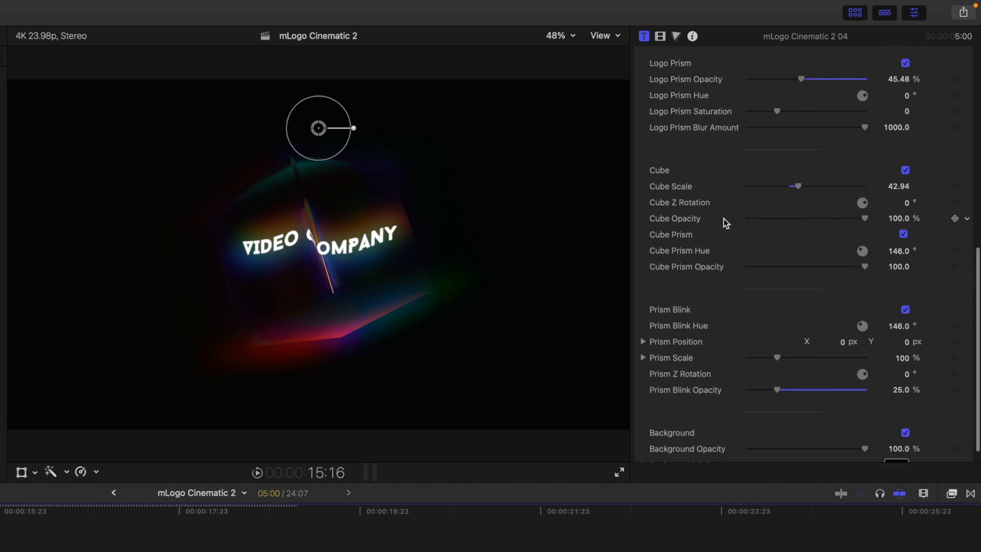
{"action": "scroll", "scroll_direction": "down", "scroll_amount": 3}
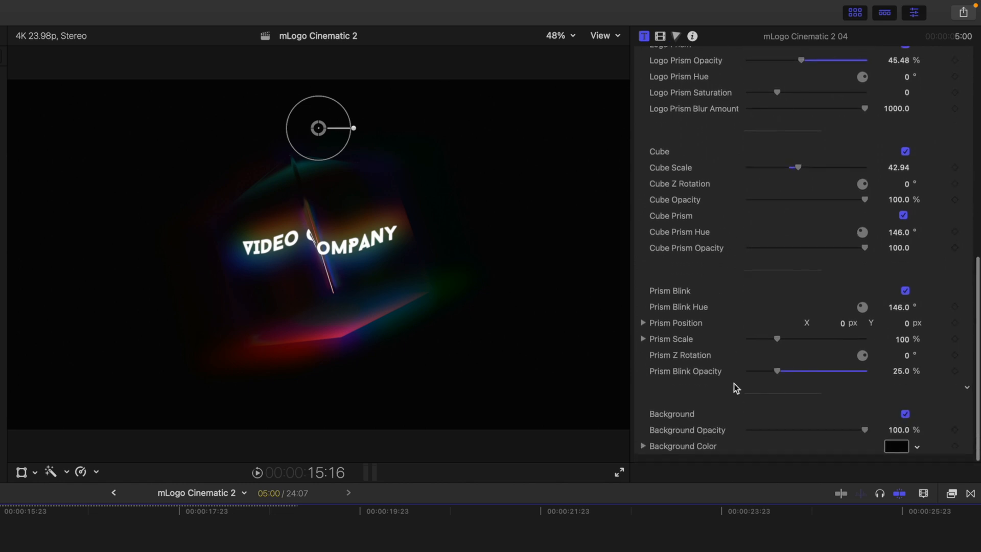